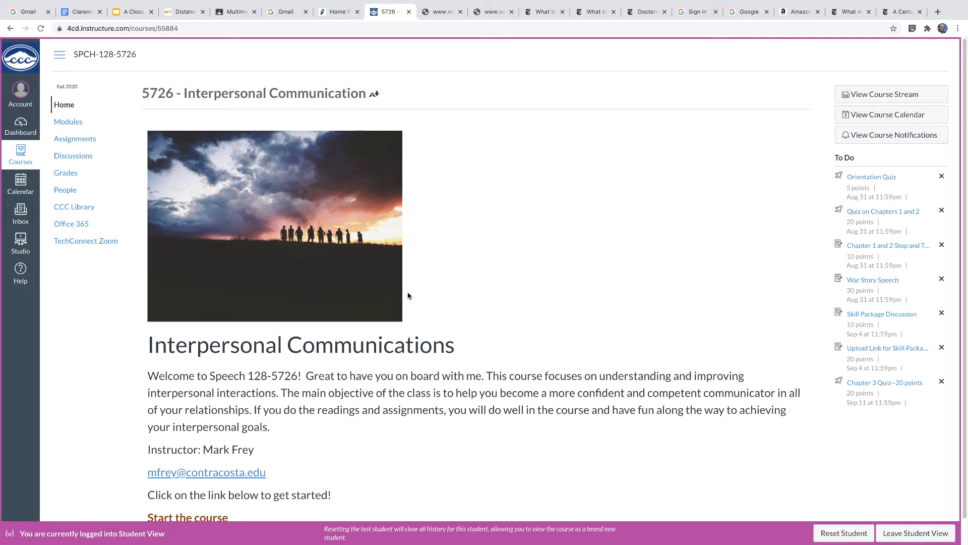
{"action": "mouse_move", "coordinate": [447, 157]}
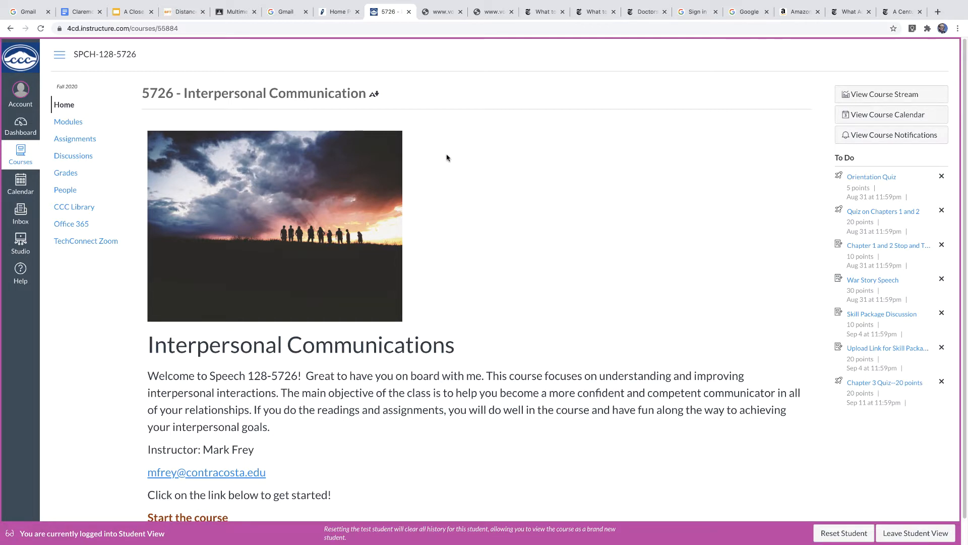
{"action": "mouse_move", "coordinate": [382, 152]}
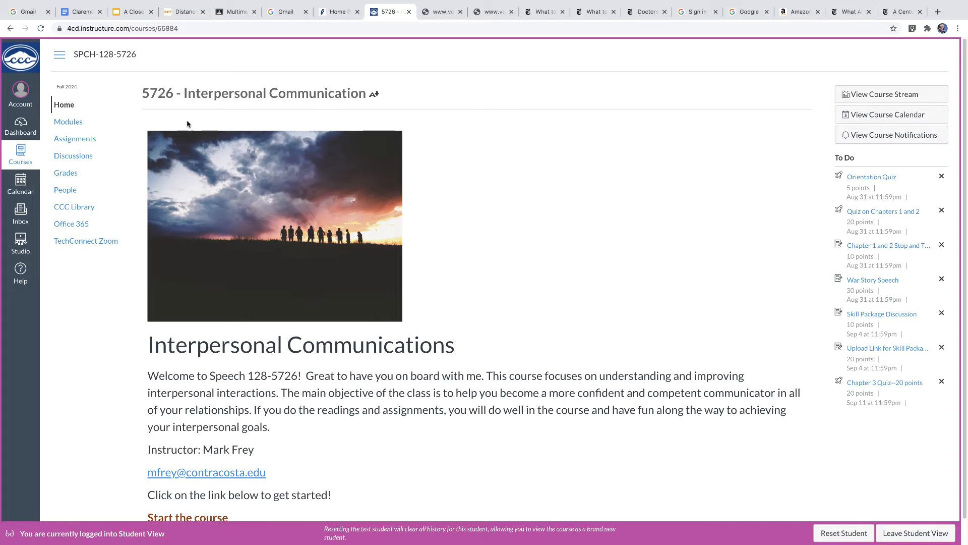
{"action": "mouse_move", "coordinate": [88, 116]}
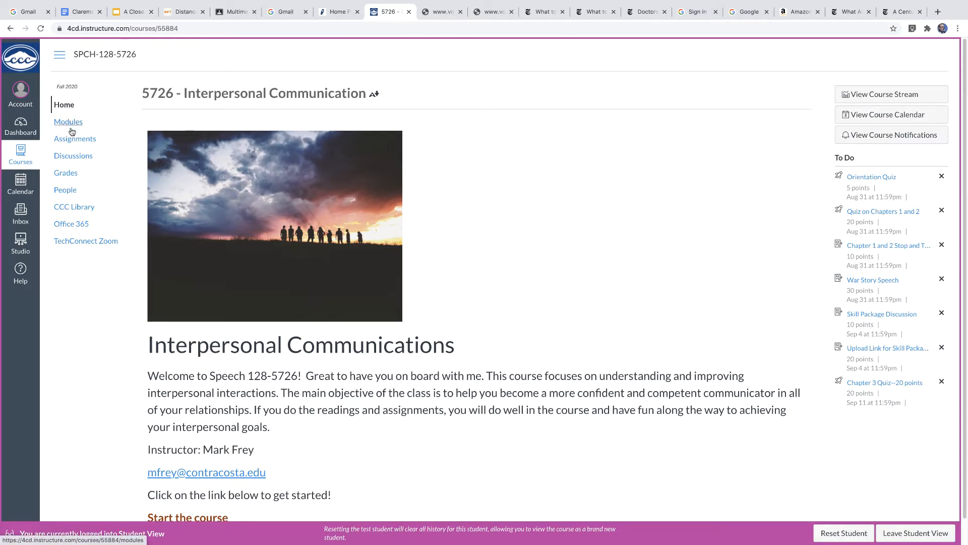
{"action": "mouse_move", "coordinate": [69, 125]}
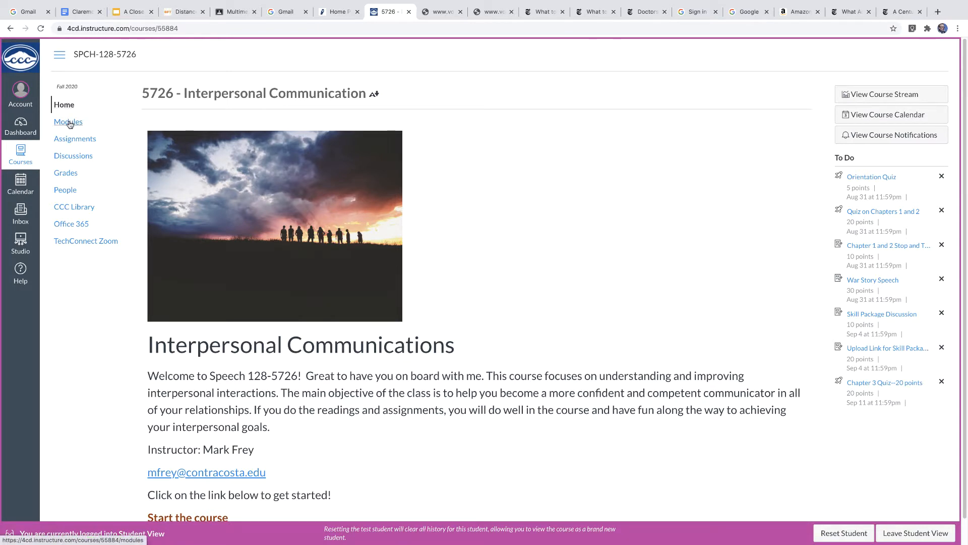
{"action": "mouse_move", "coordinate": [76, 125]}
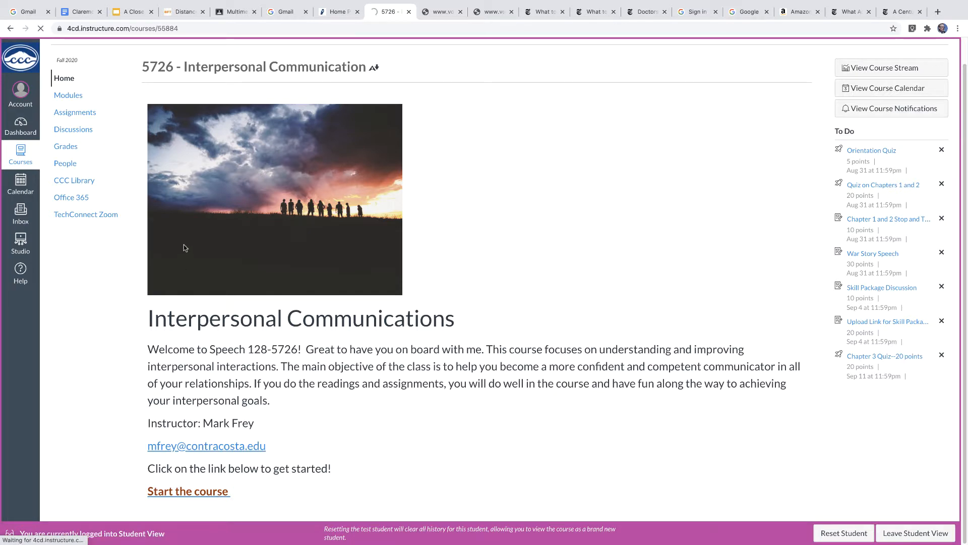
Step: Open Modules from the course navigation to see the Introduction to Class items
{"action": "left_click", "coordinate": [68, 95]}
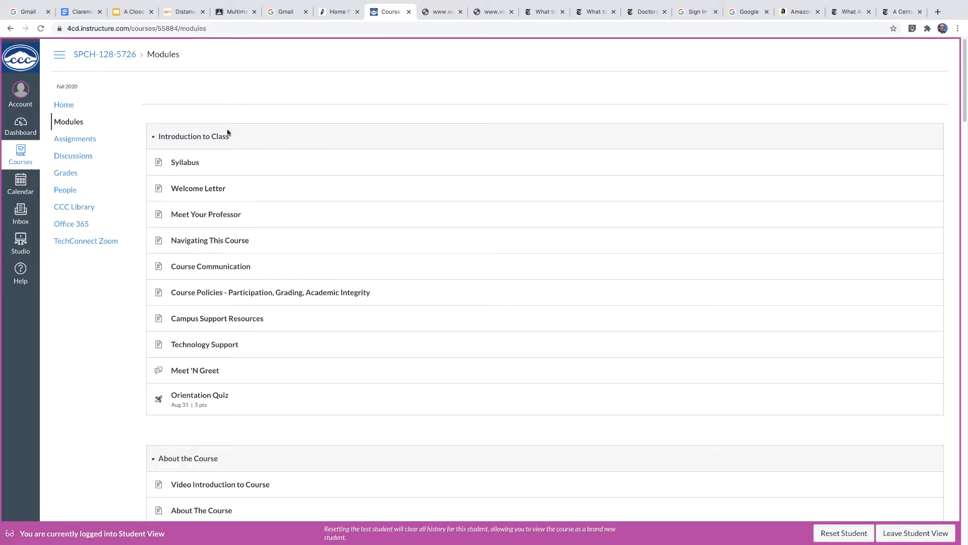
{"action": "mouse_move", "coordinate": [288, 150]}
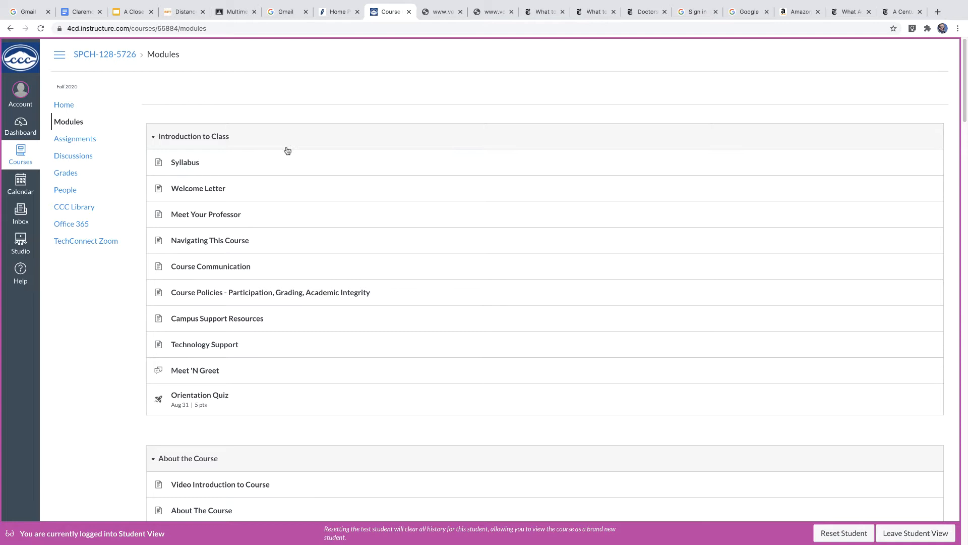
{"action": "mouse_move", "coordinate": [193, 138]}
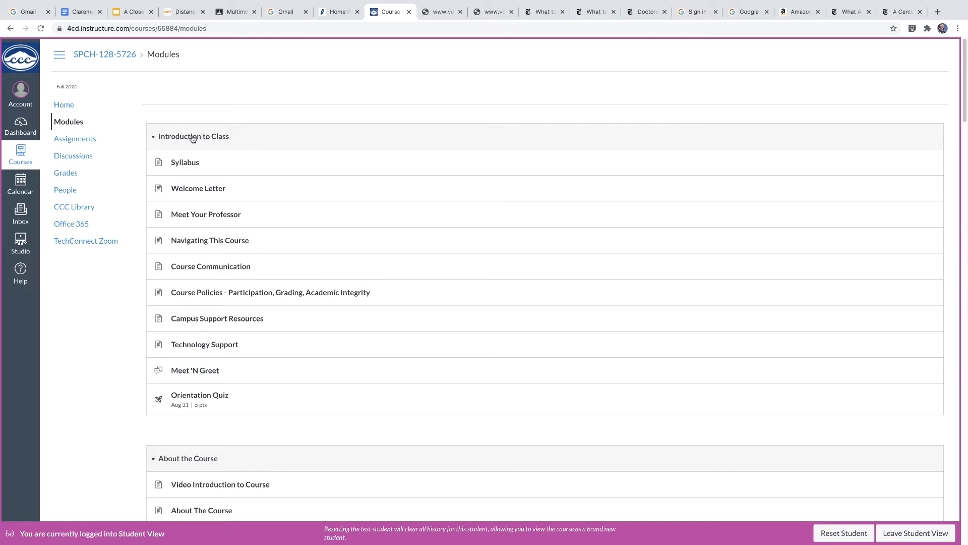
{"action": "mouse_move", "coordinate": [193, 138]}
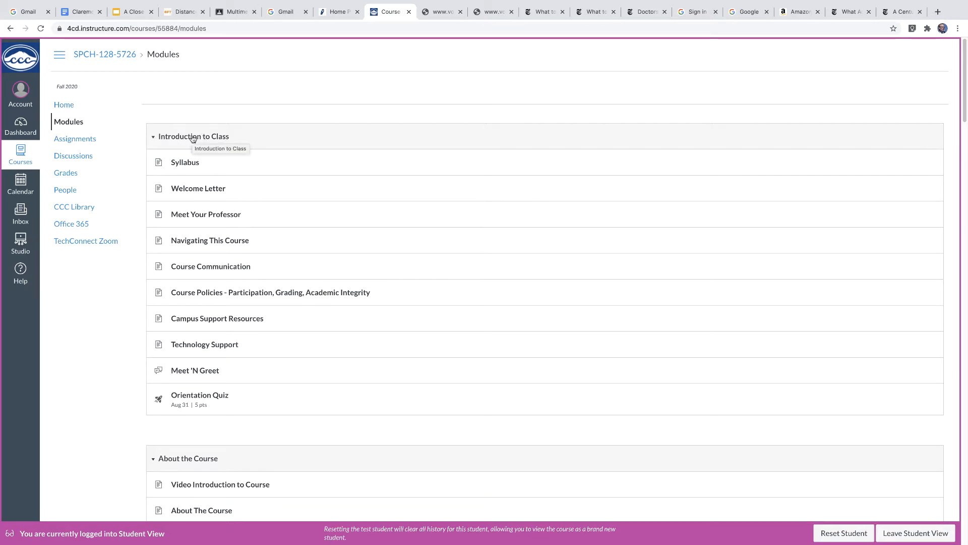
{"action": "mouse_move", "coordinate": [185, 356]}
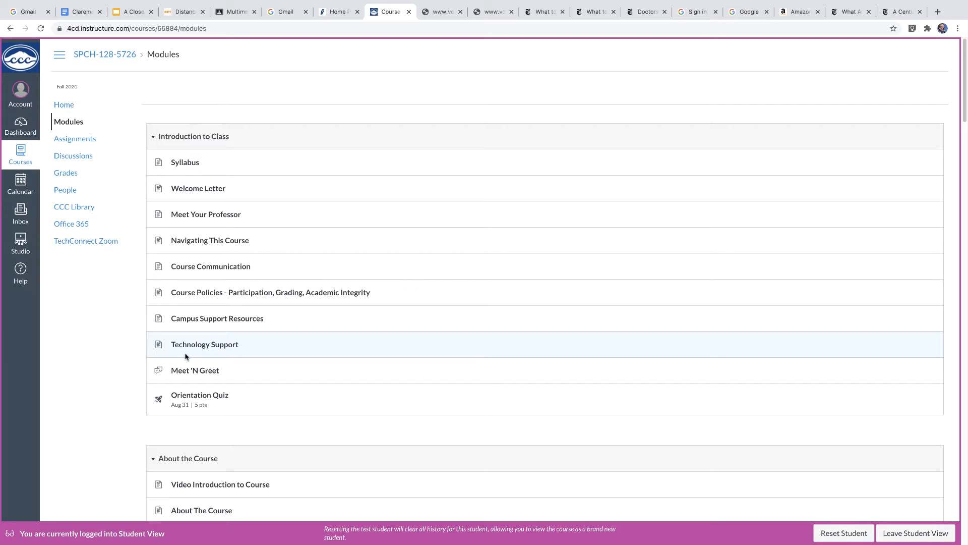
{"action": "mouse_move", "coordinate": [190, 186]}
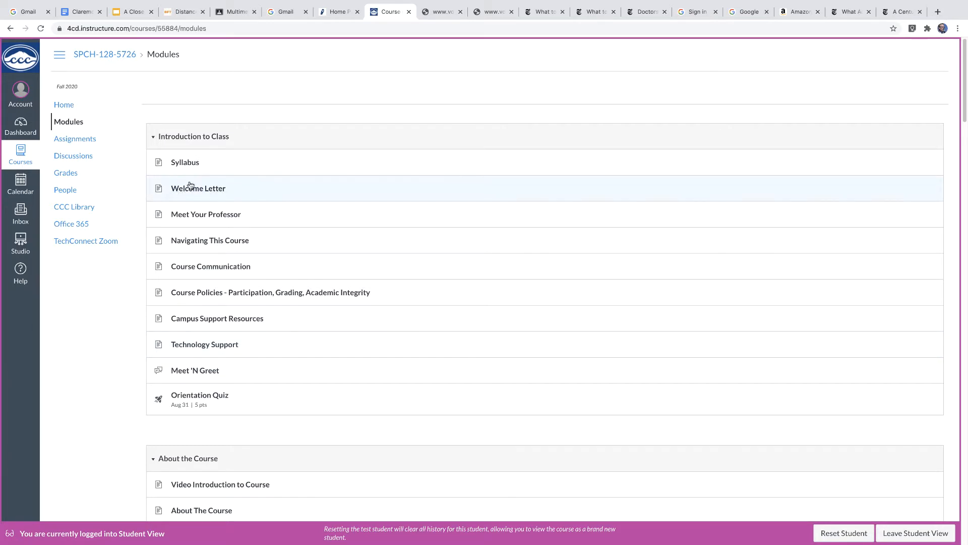
{"action": "mouse_move", "coordinate": [195, 225]}
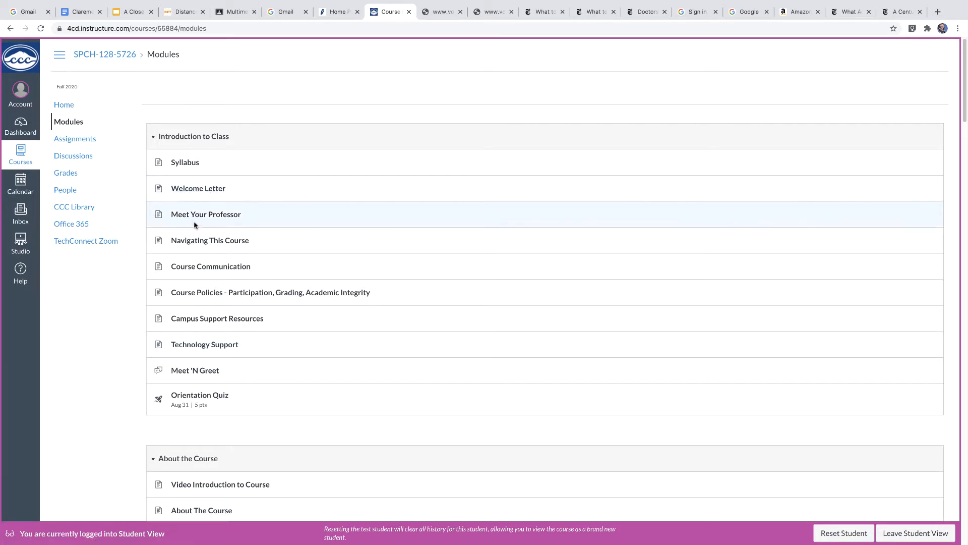
{"action": "mouse_move", "coordinate": [196, 375]}
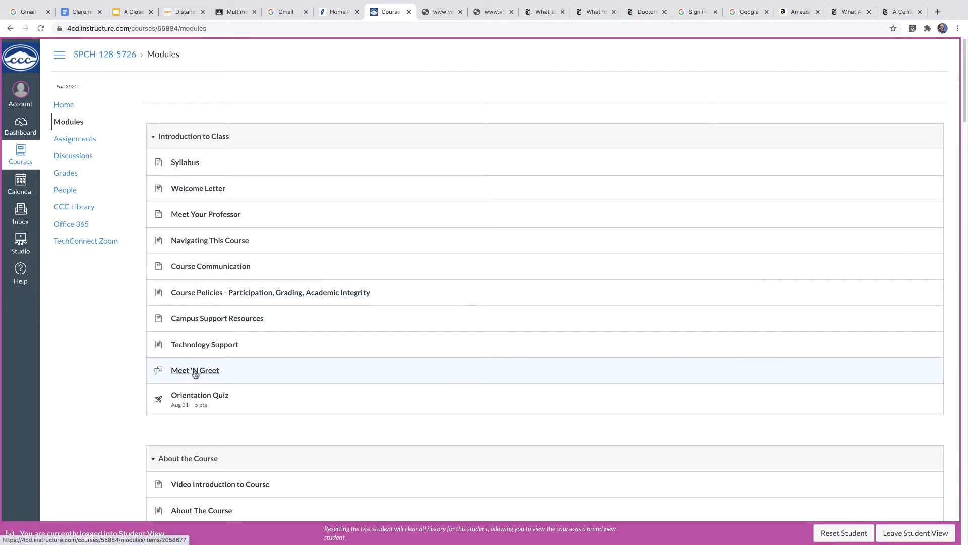
{"action": "mouse_move", "coordinate": [195, 373]}
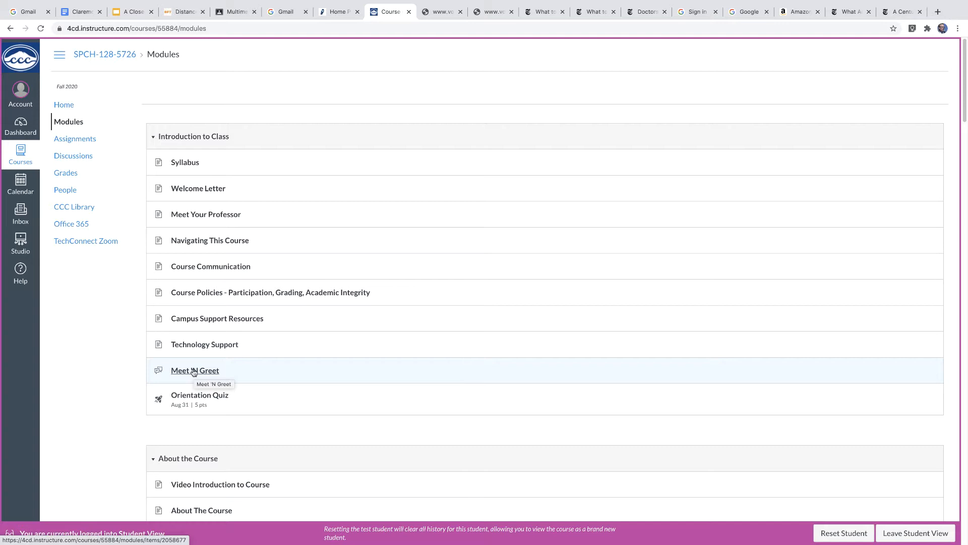
{"action": "mouse_move", "coordinate": [200, 400]}
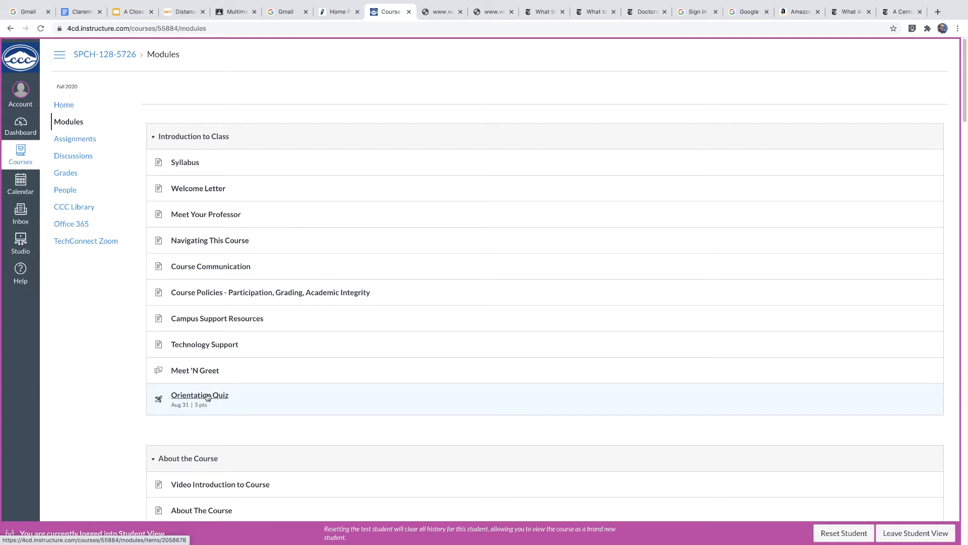
{"action": "mouse_move", "coordinate": [196, 381]}
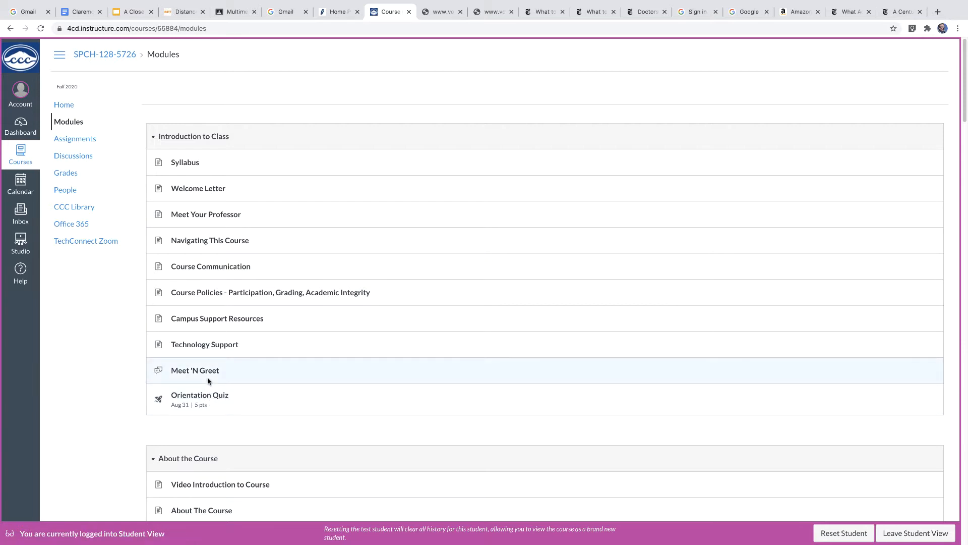
{"action": "scroll", "scroll_direction": "down", "scroll_amount": 3}
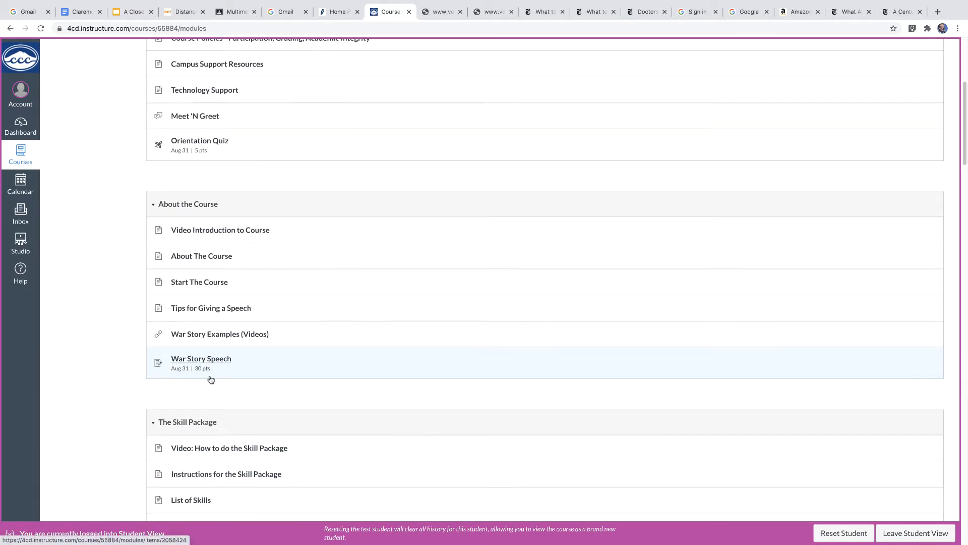
{"action": "scroll", "scroll_direction": "down", "scroll_amount": 3}
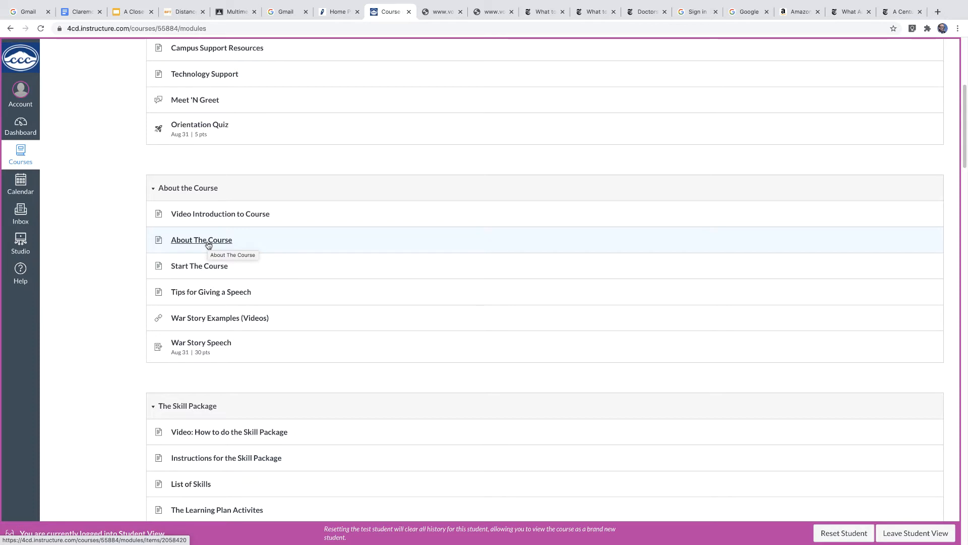
{"action": "mouse_move", "coordinate": [207, 313]}
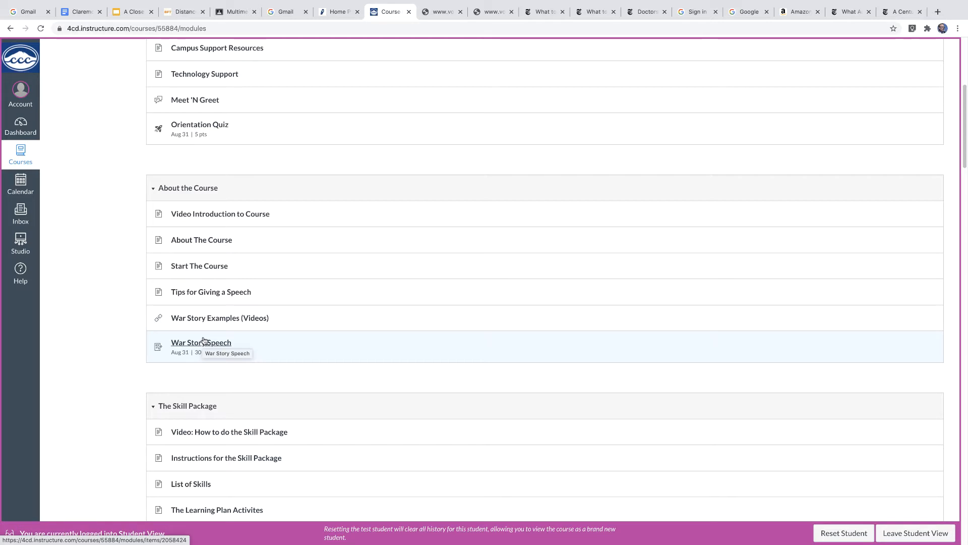
{"action": "mouse_move", "coordinate": [206, 325]}
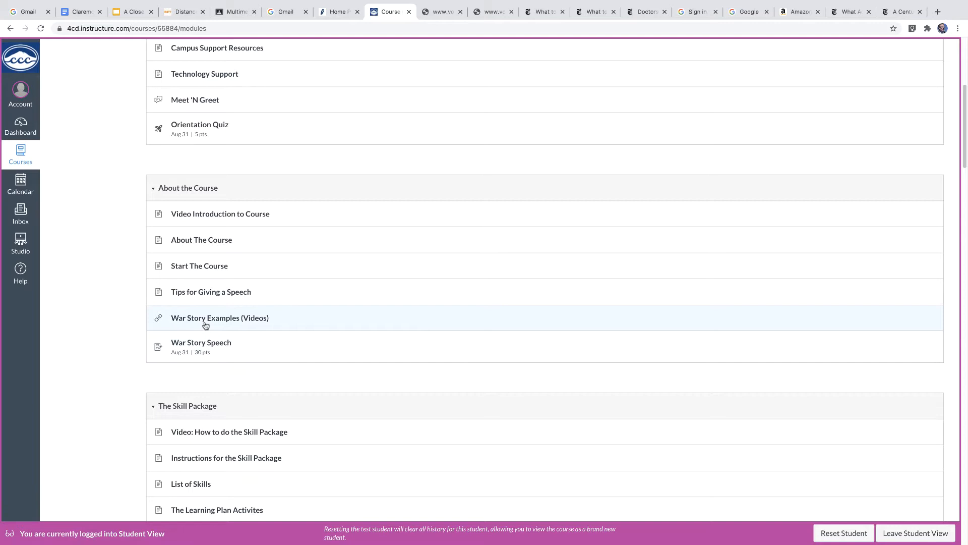
{"action": "mouse_move", "coordinate": [206, 321]}
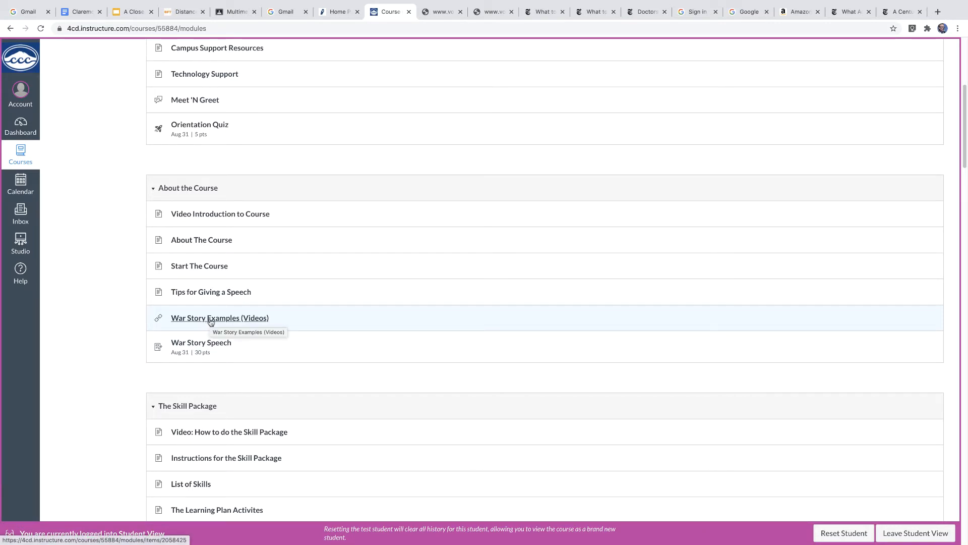
{"action": "scroll", "scroll_direction": "down", "scroll_amount": 3}
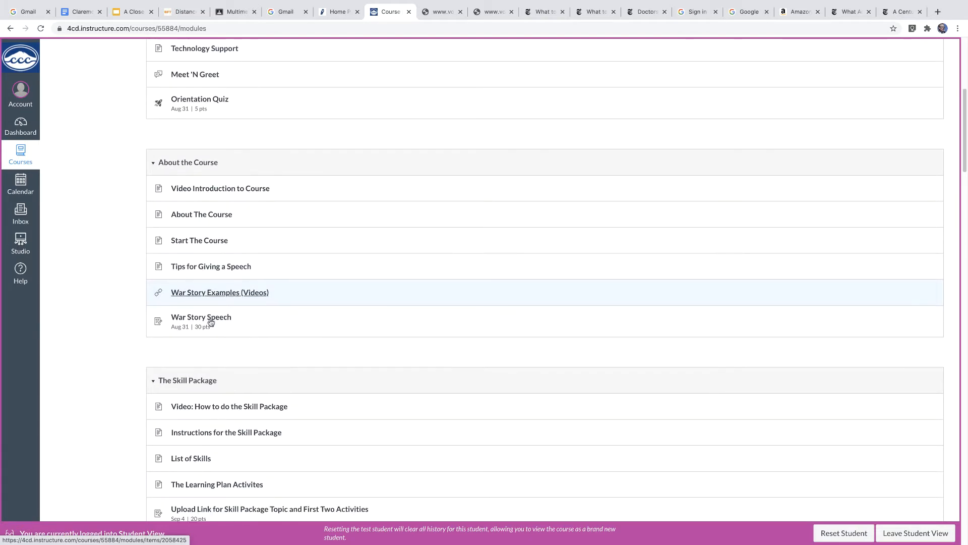
Step: Scroll down to The Skill Package module's activities, through the 7th Activity and evaluation
{"action": "scroll", "scroll_direction": "down", "scroll_amount": 3}
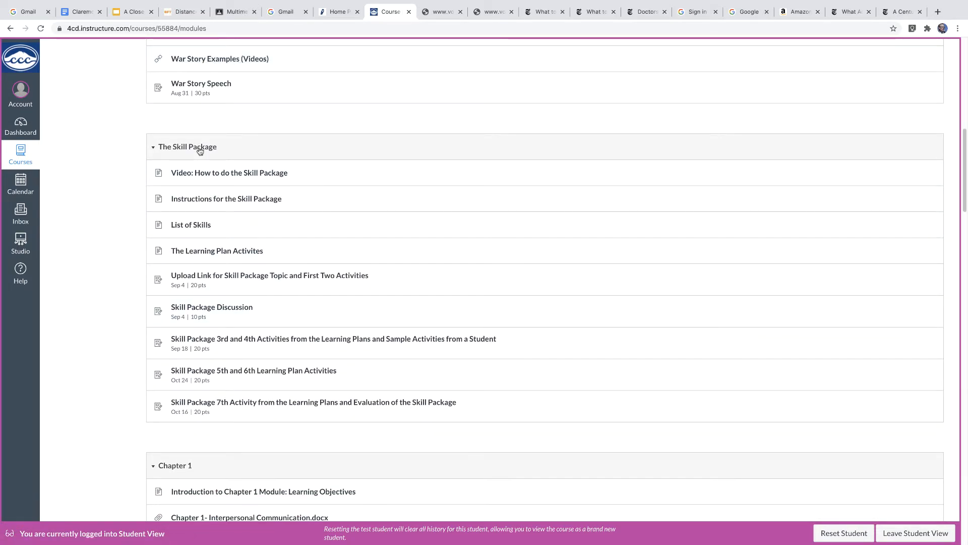
{"action": "mouse_move", "coordinate": [199, 150]}
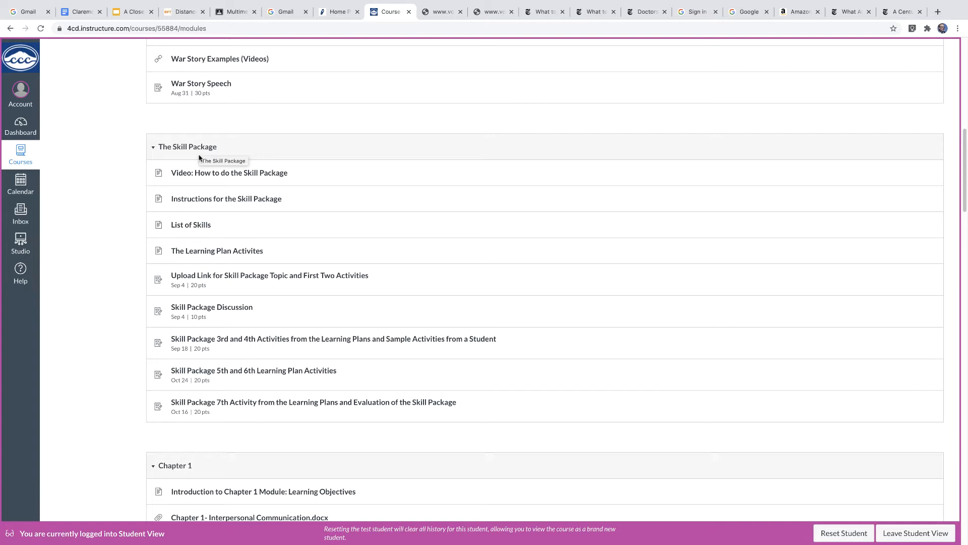
{"action": "mouse_move", "coordinate": [217, 157]}
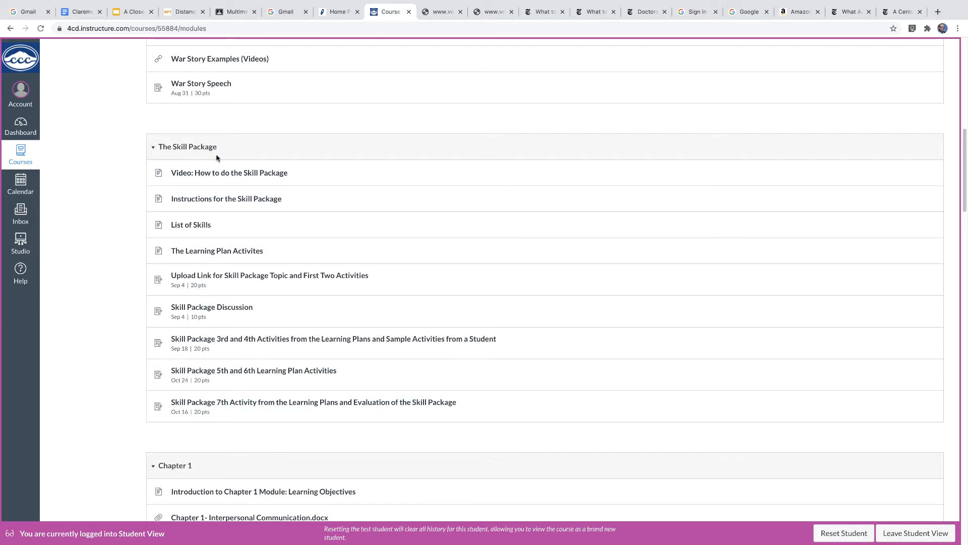
{"action": "mouse_move", "coordinate": [219, 191]}
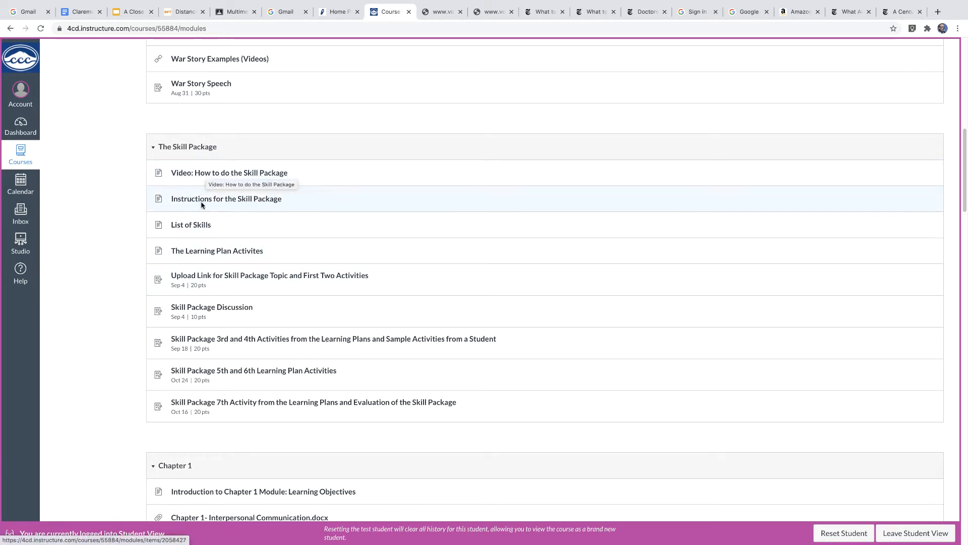
{"action": "mouse_move", "coordinate": [199, 236]}
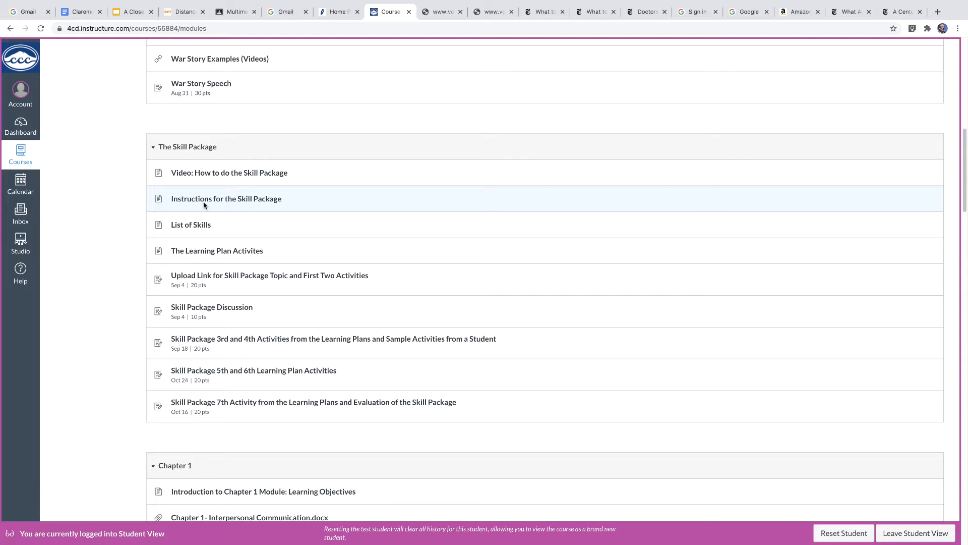
{"action": "mouse_move", "coordinate": [224, 312]}
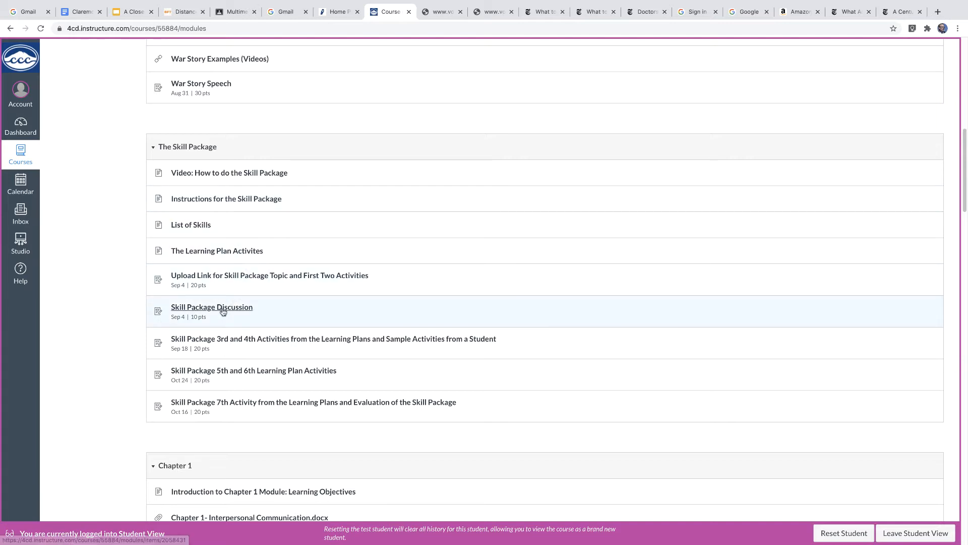
{"action": "mouse_move", "coordinate": [223, 309]}
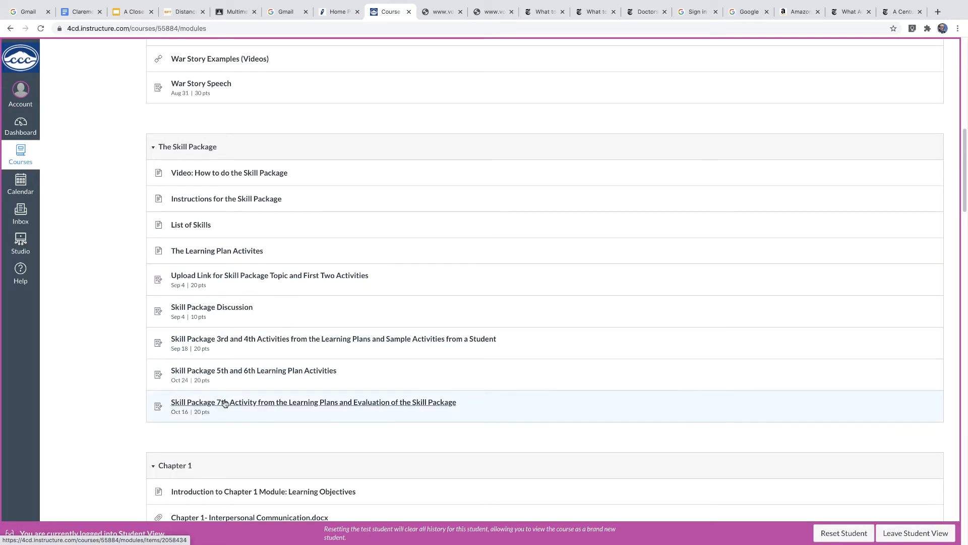
{"action": "mouse_move", "coordinate": [219, 402]}
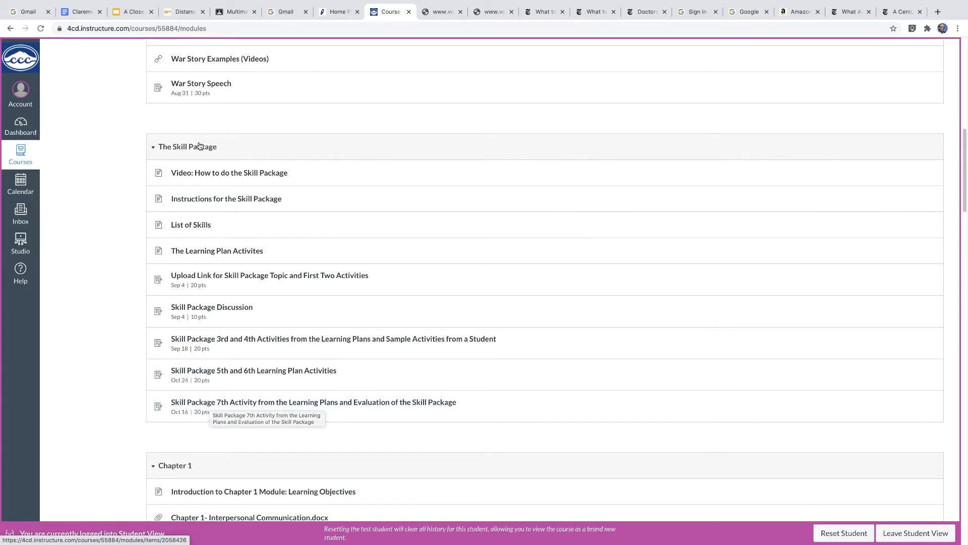
{"action": "mouse_move", "coordinate": [232, 254]}
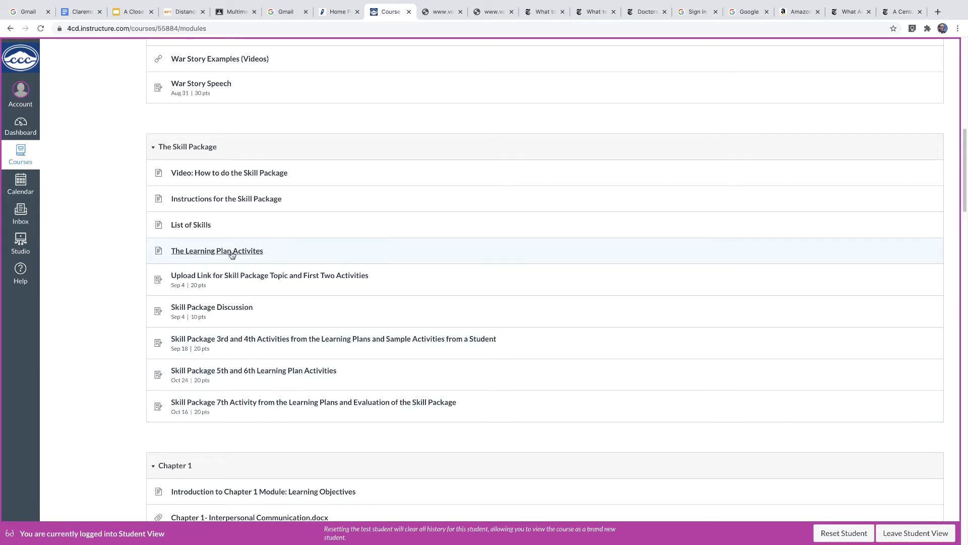
{"action": "mouse_move", "coordinate": [232, 254]}
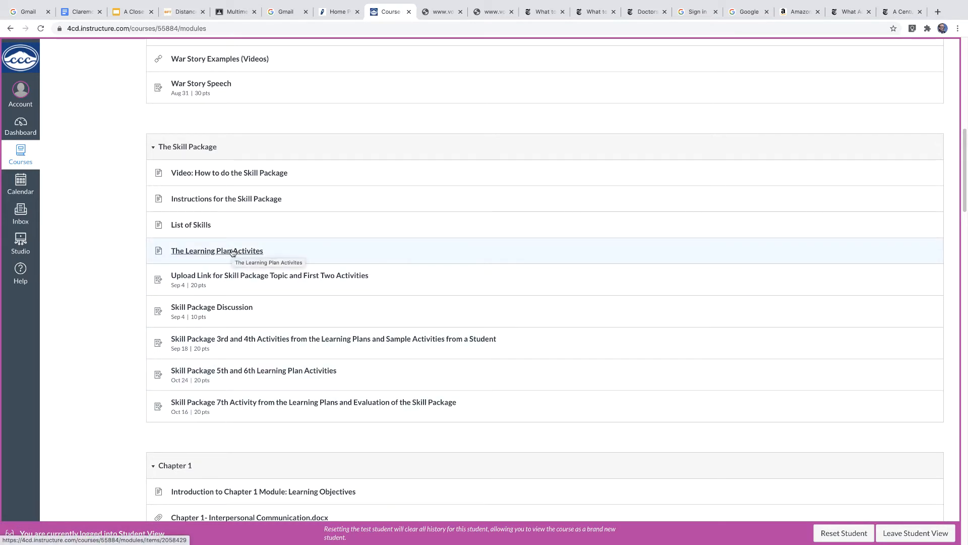
{"action": "mouse_move", "coordinate": [201, 411]}
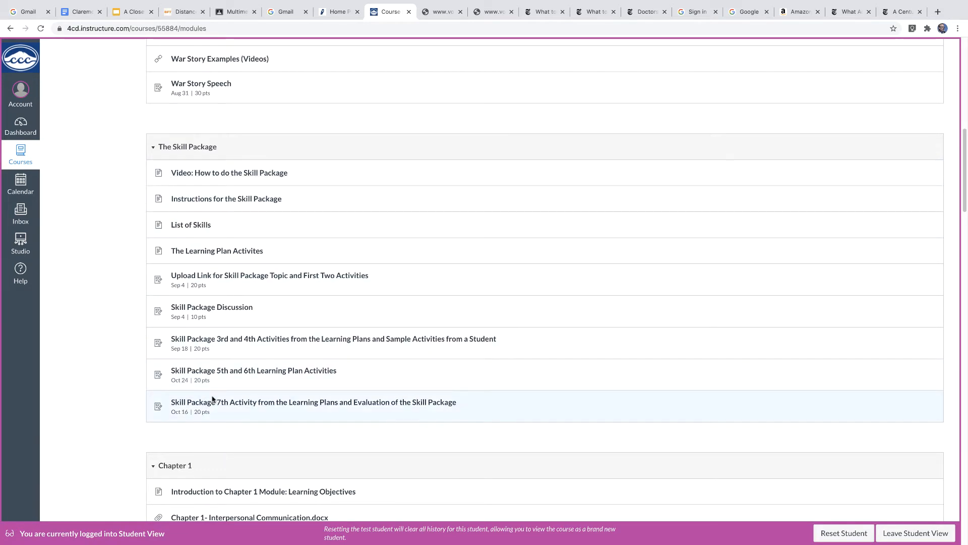
Step: Open the 'Introduction to Chapter 1 Module: Learning Objectives' page, then select Modules
{"action": "scroll", "scroll_direction": "down", "scroll_amount": 3}
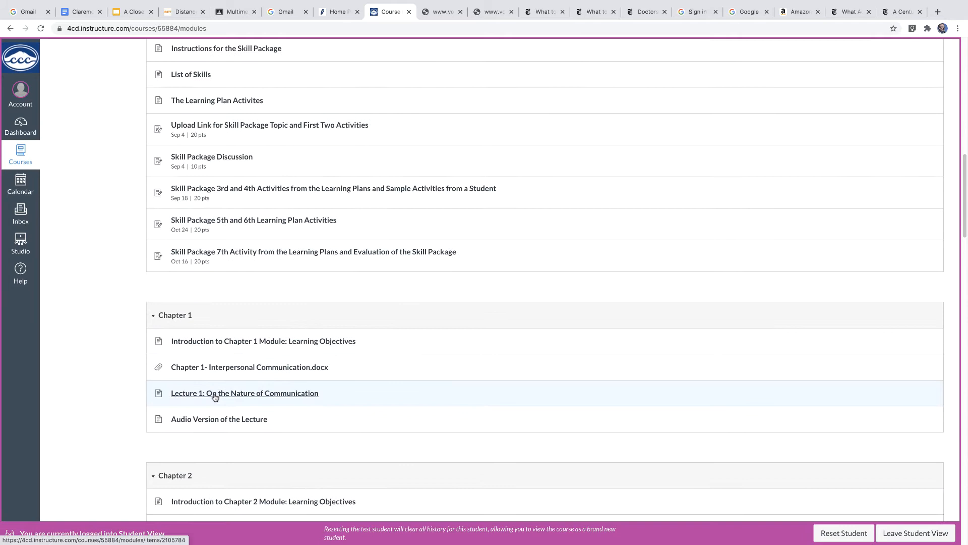
{"action": "scroll", "scroll_direction": "down", "scroll_amount": 3}
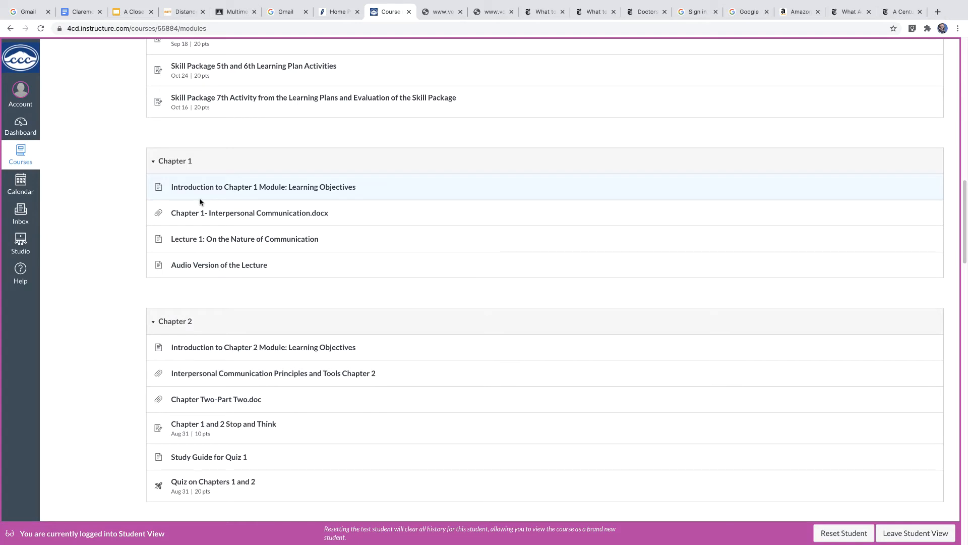
{"action": "mouse_move", "coordinate": [202, 189]}
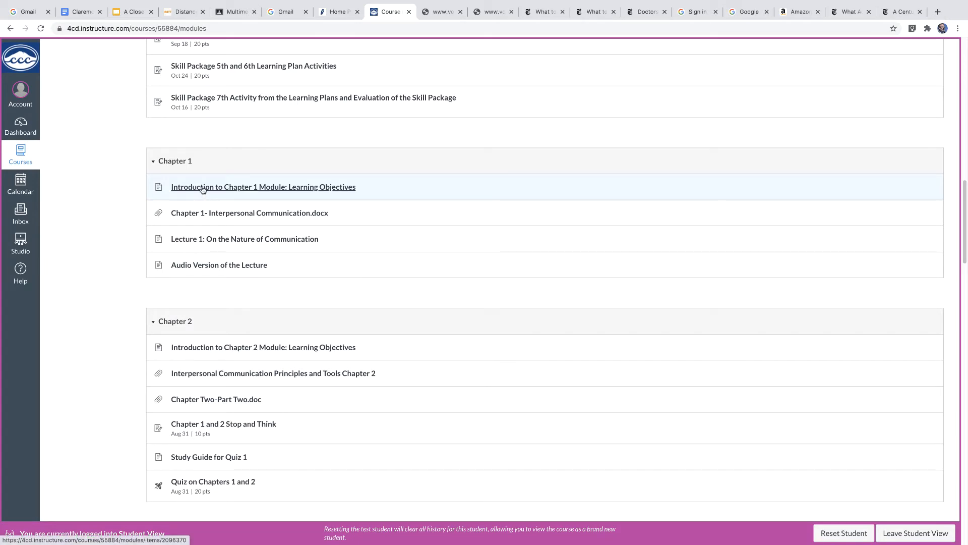
{"action": "mouse_move", "coordinate": [210, 190]}
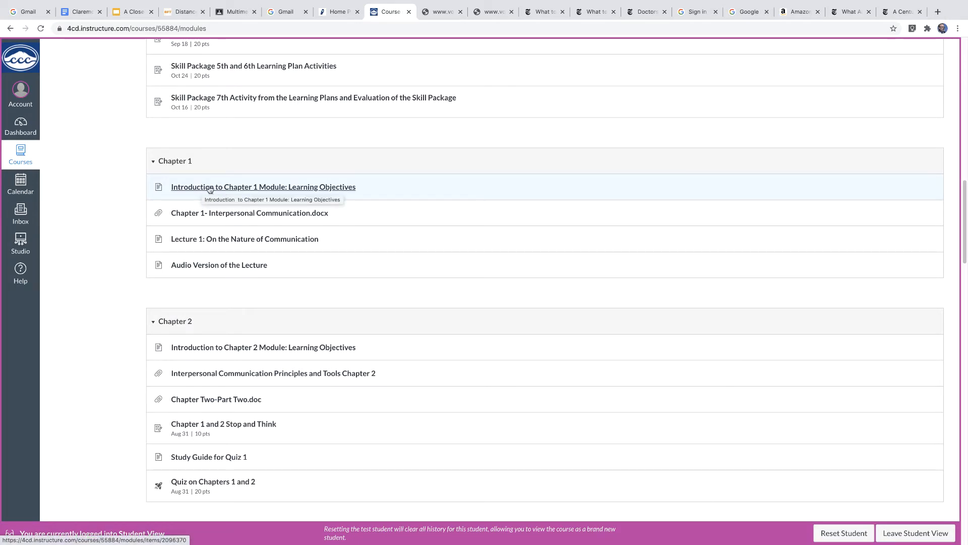
{"action": "mouse_move", "coordinate": [230, 187]}
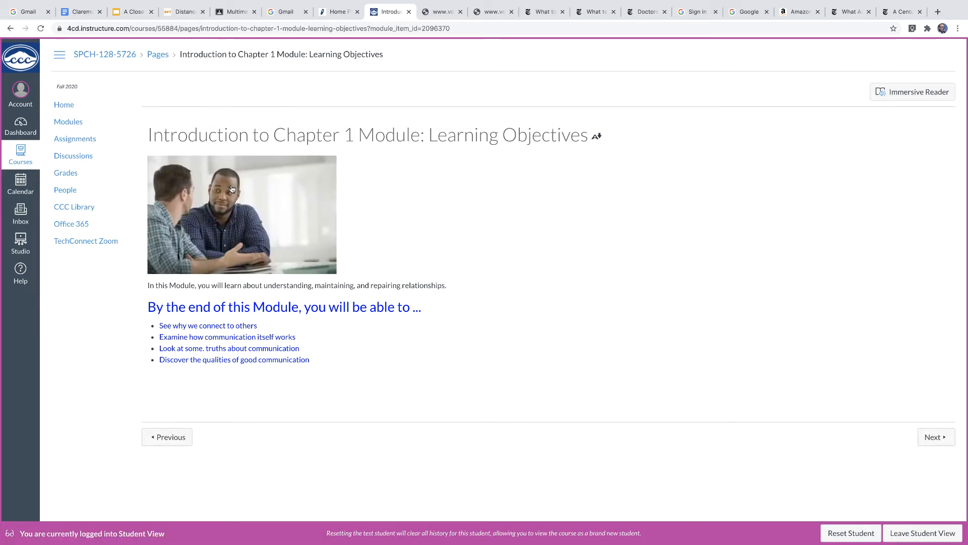
{"action": "mouse_move", "coordinate": [178, 172]}
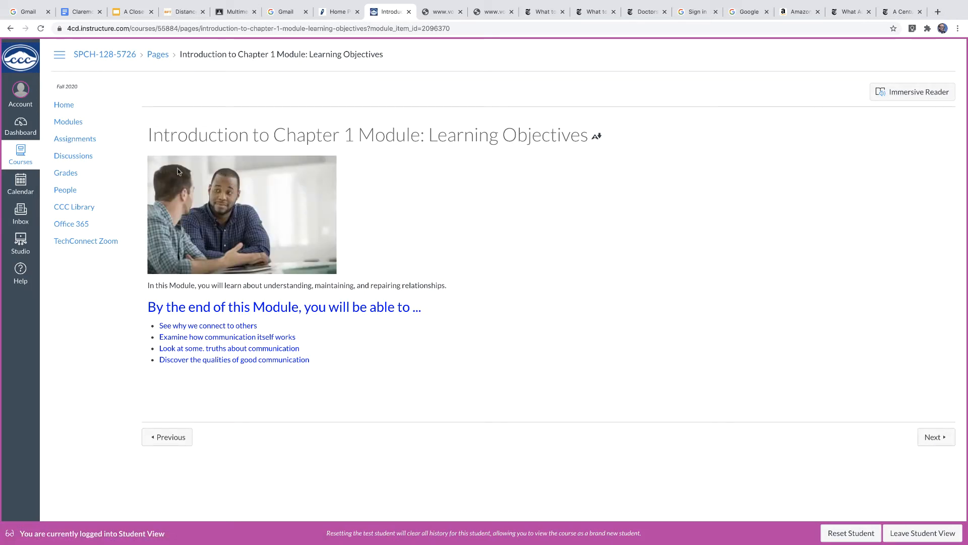
{"action": "left_click", "coordinate": [68, 122]}
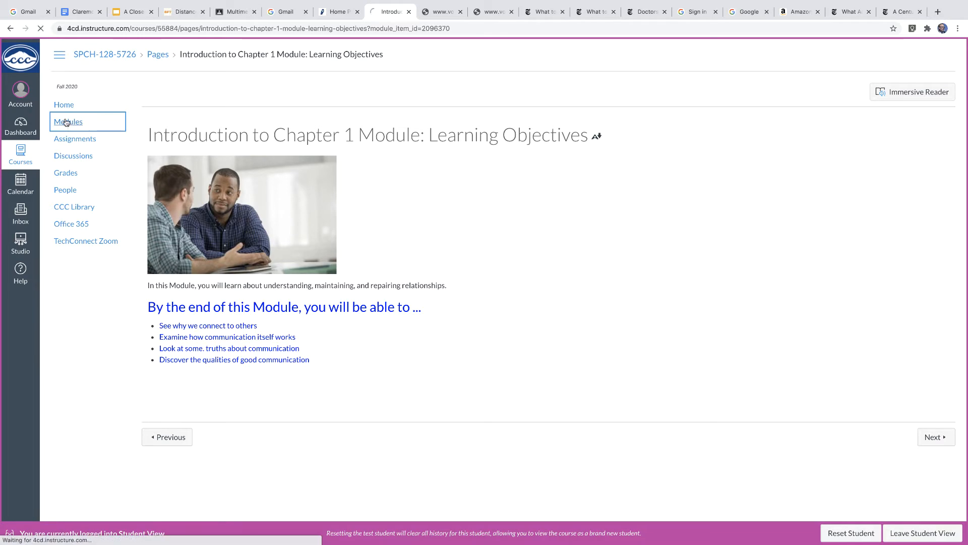
Step: Browse the Chapter 2, Three, Four, Nonverbal links and Chapter 5 Listening modules
{"action": "left_click", "coordinate": [67, 121]}
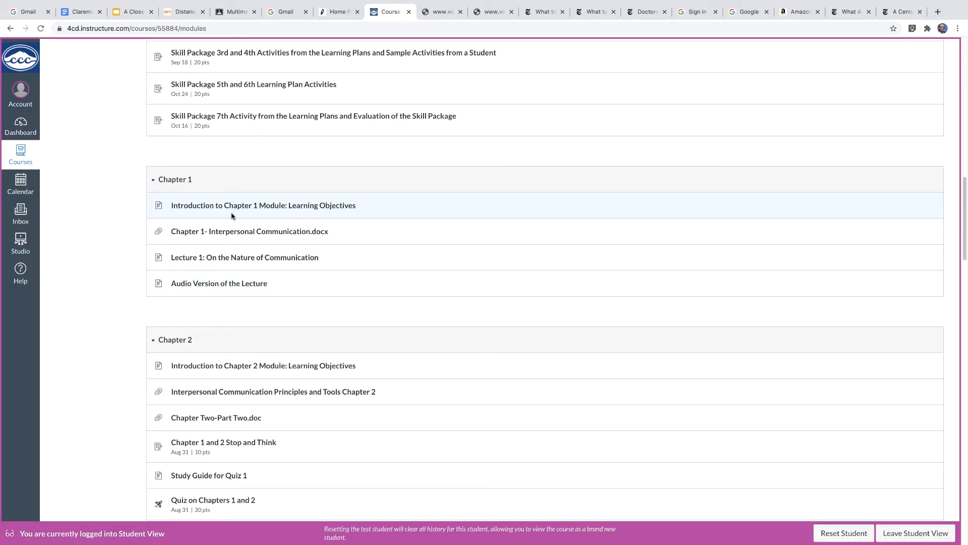
{"action": "scroll", "scroll_direction": "down", "scroll_amount": 3}
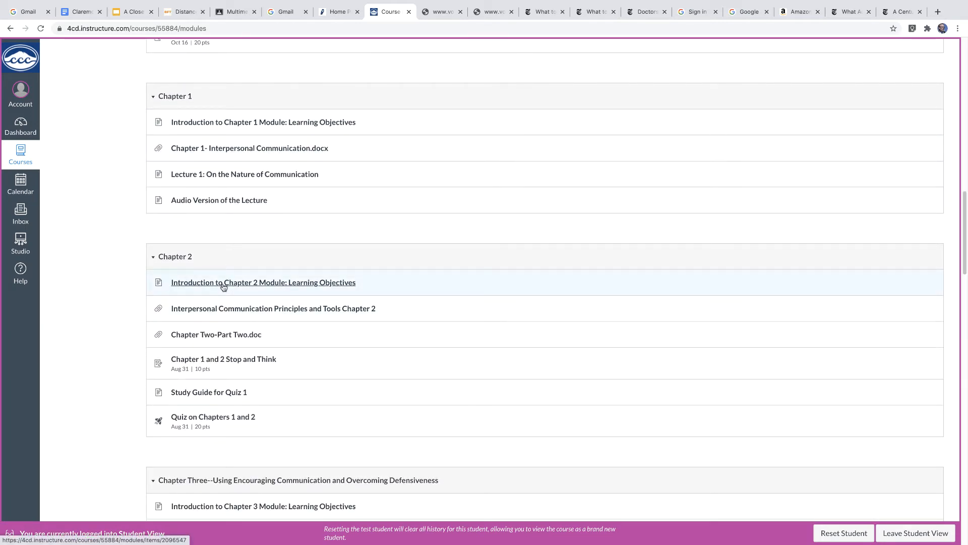
{"action": "mouse_move", "coordinate": [224, 286]}
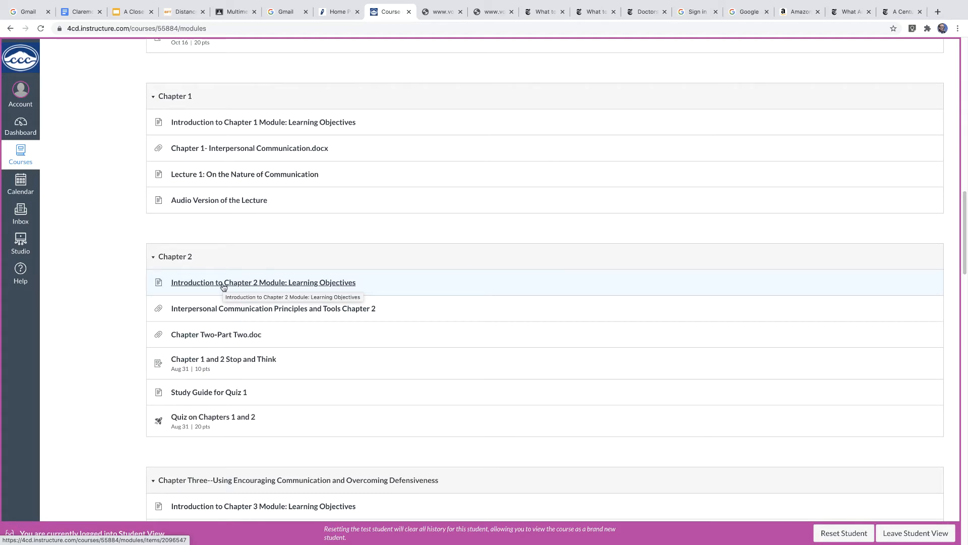
{"action": "mouse_move", "coordinate": [229, 288]}
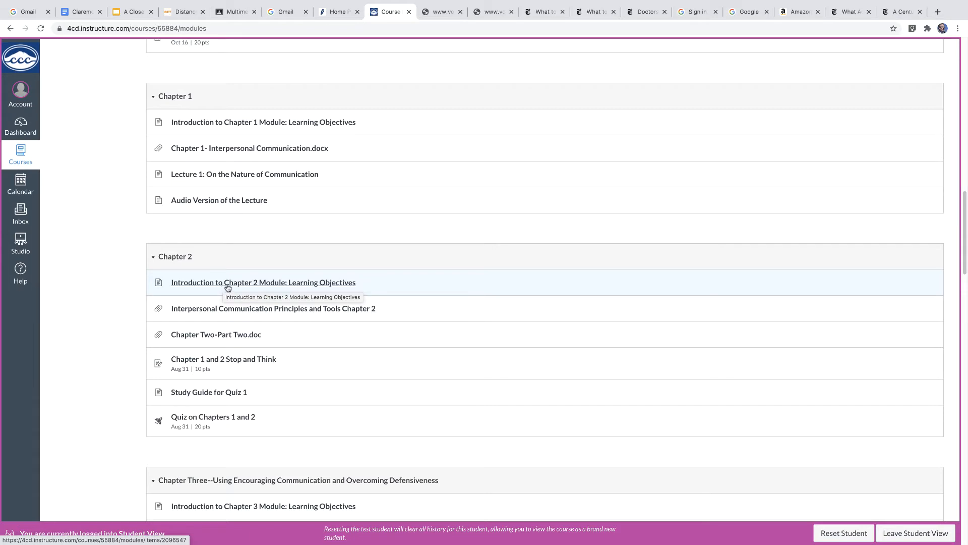
{"action": "mouse_move", "coordinate": [212, 357]}
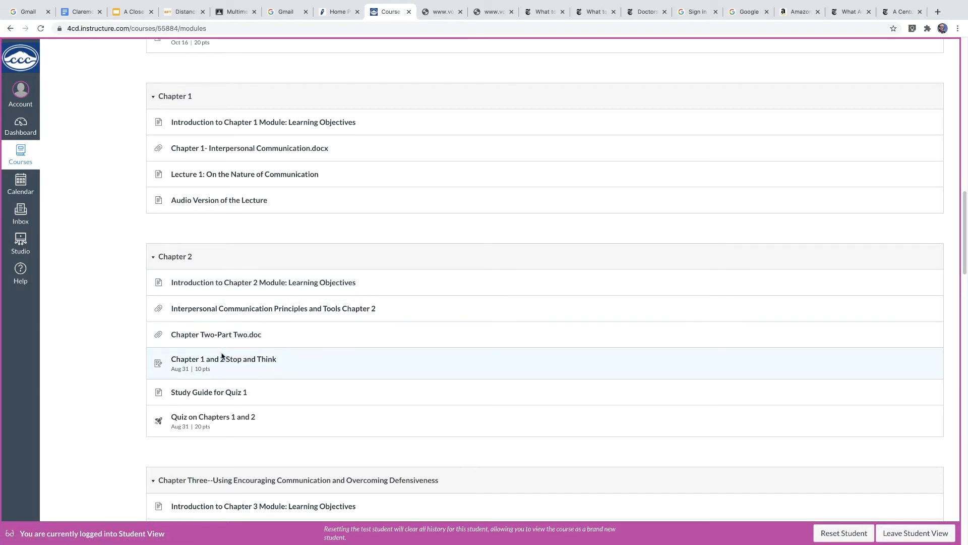
{"action": "mouse_move", "coordinate": [222, 360]}
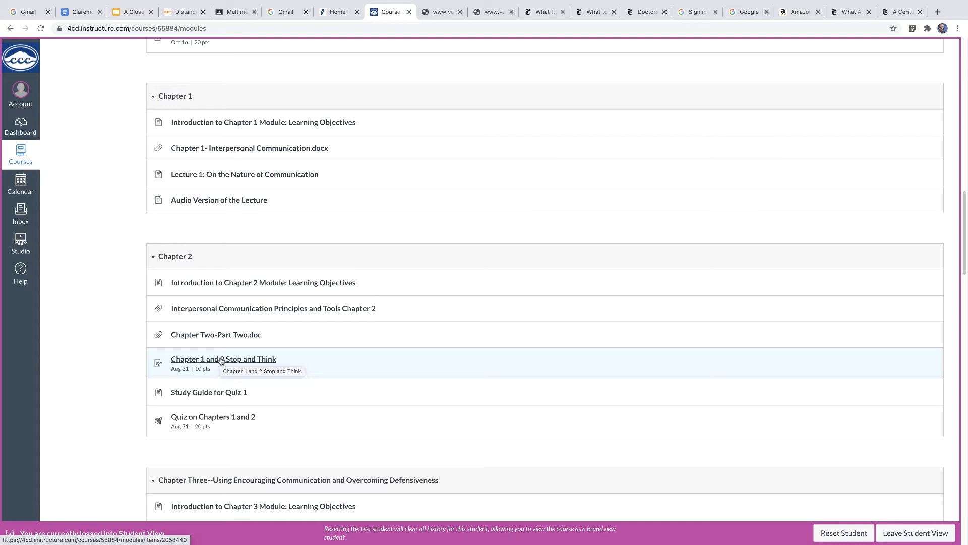
{"action": "mouse_move", "coordinate": [215, 422]}
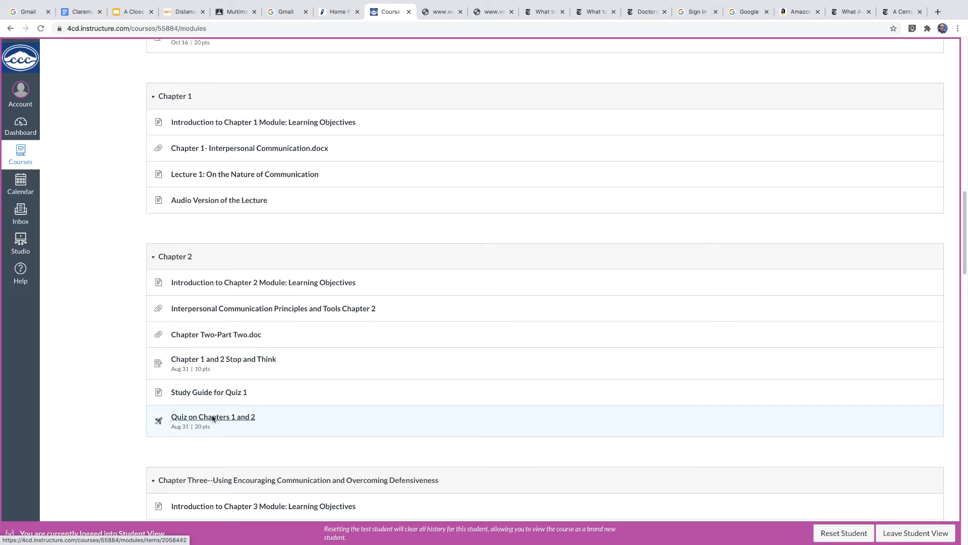
{"action": "scroll", "scroll_direction": "down", "scroll_amount": 3}
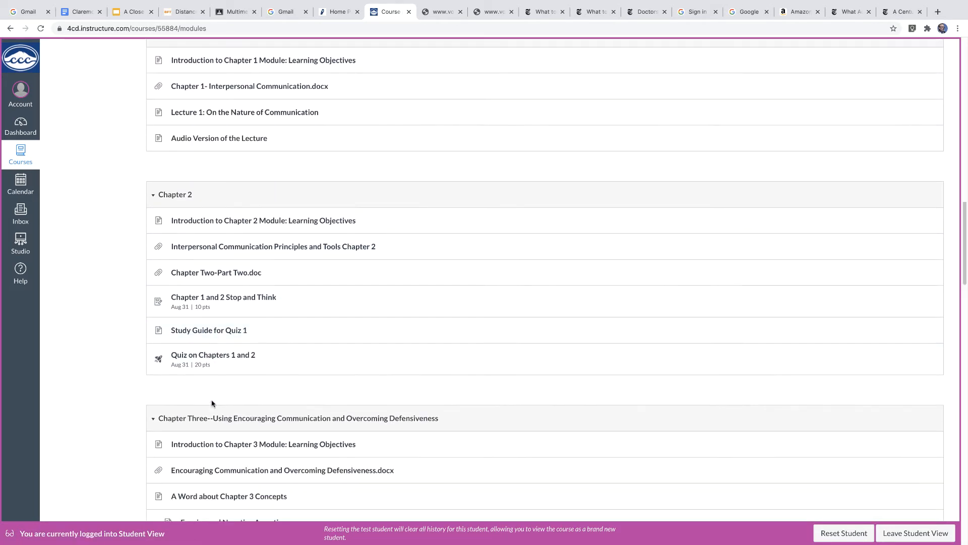
{"action": "scroll", "scroll_direction": "down", "scroll_amount": 3}
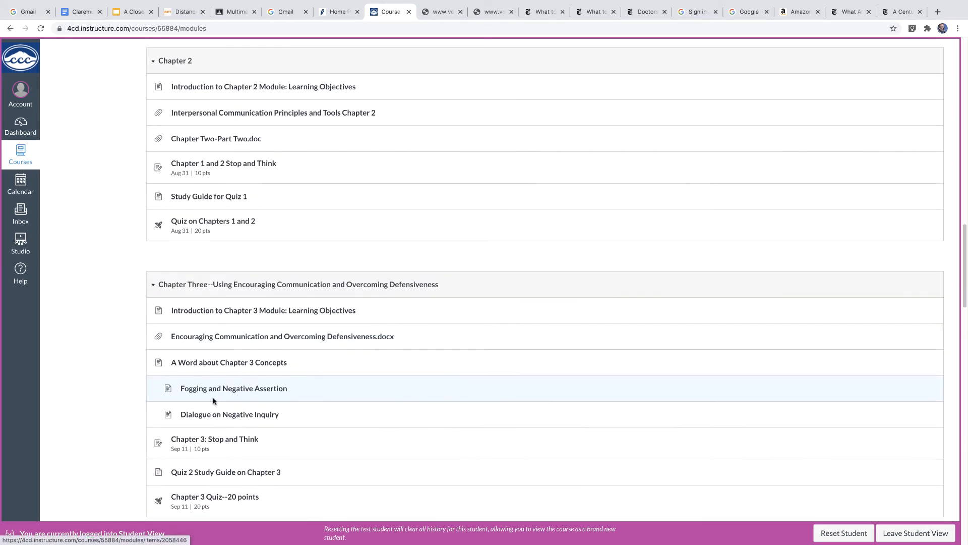
{"action": "scroll", "scroll_direction": "down", "scroll_amount": 3}
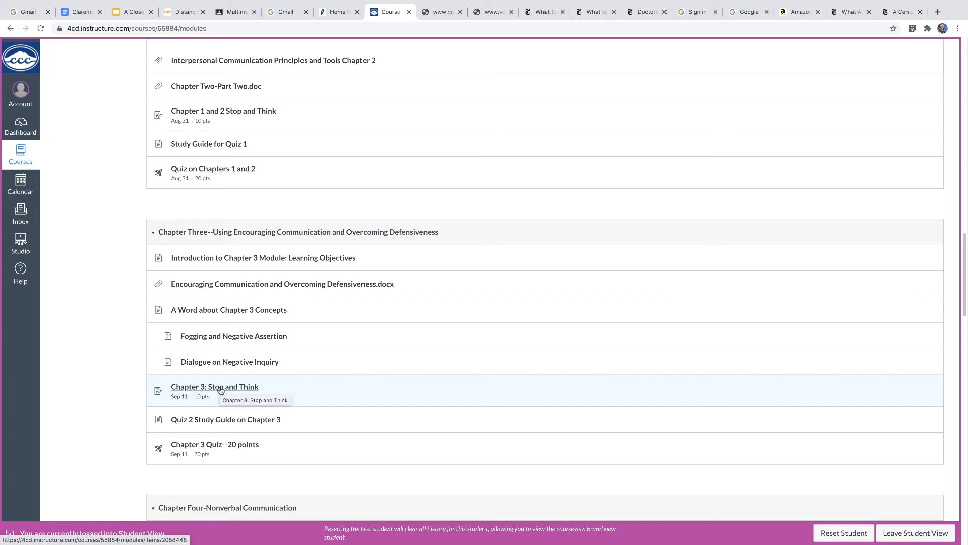
{"action": "mouse_move", "coordinate": [229, 409]}
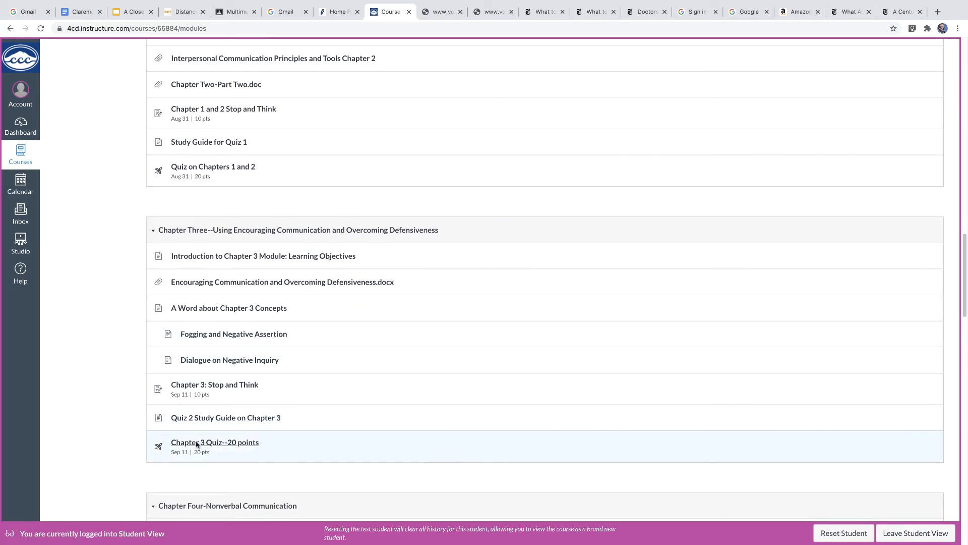
{"action": "scroll", "scroll_direction": "down", "scroll_amount": 3}
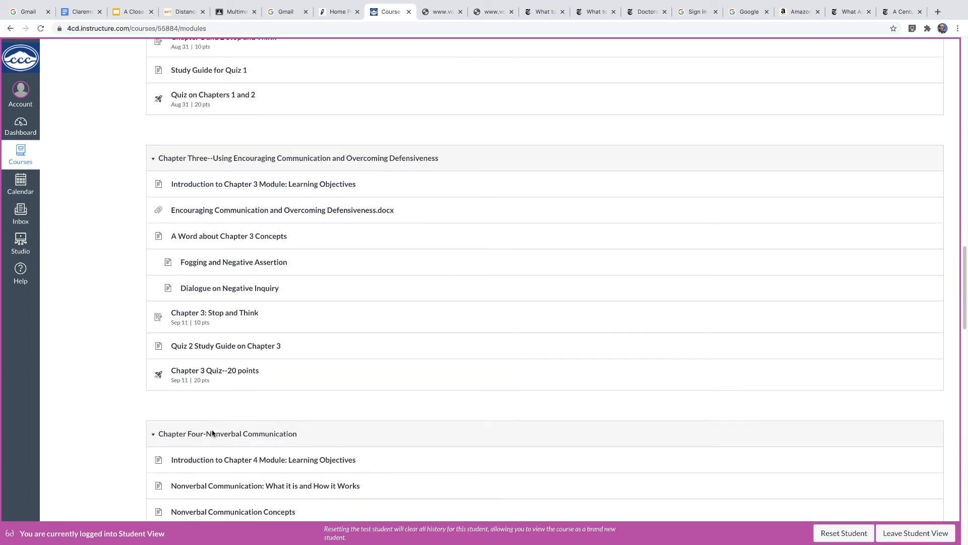
{"action": "scroll", "scroll_direction": "down", "scroll_amount": 3}
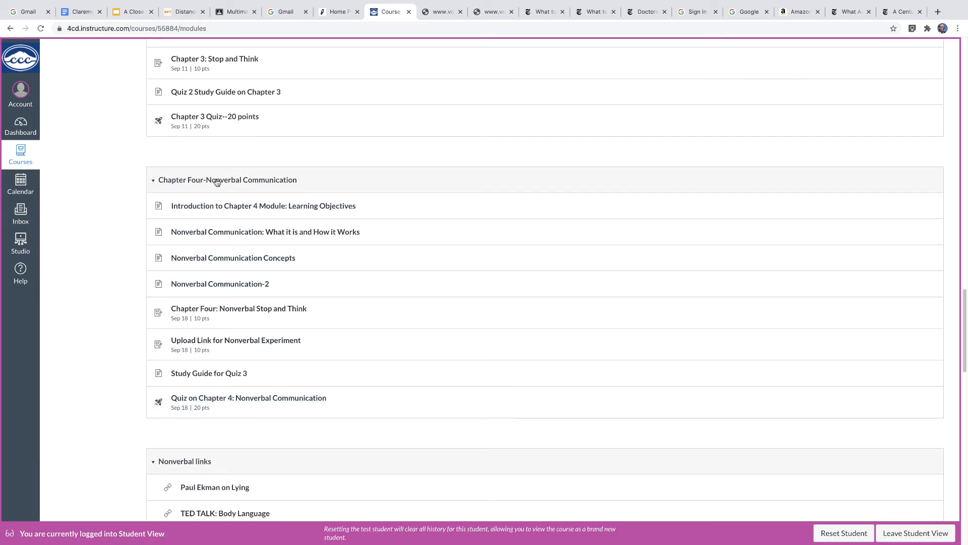
{"action": "scroll", "scroll_direction": "down", "scroll_amount": 3}
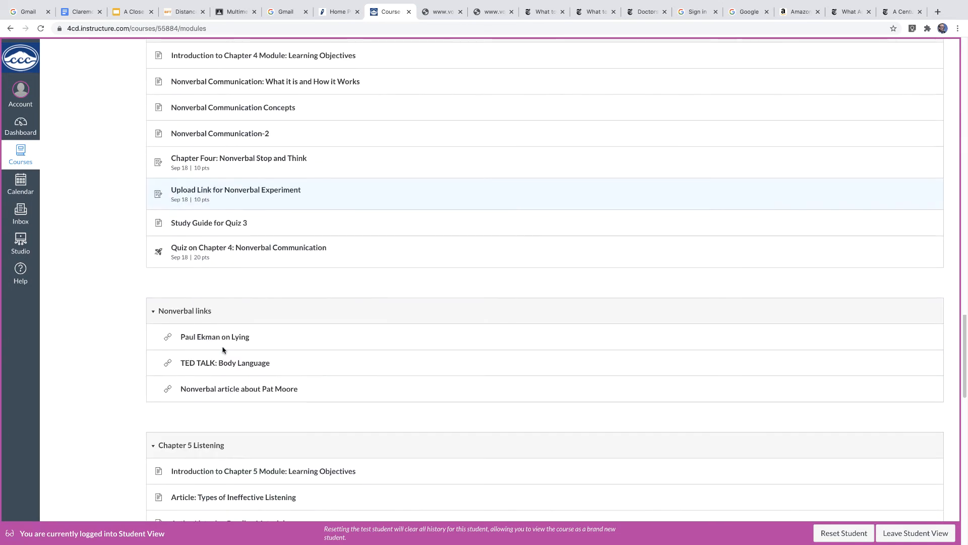
{"action": "scroll", "scroll_direction": "down", "scroll_amount": 3}
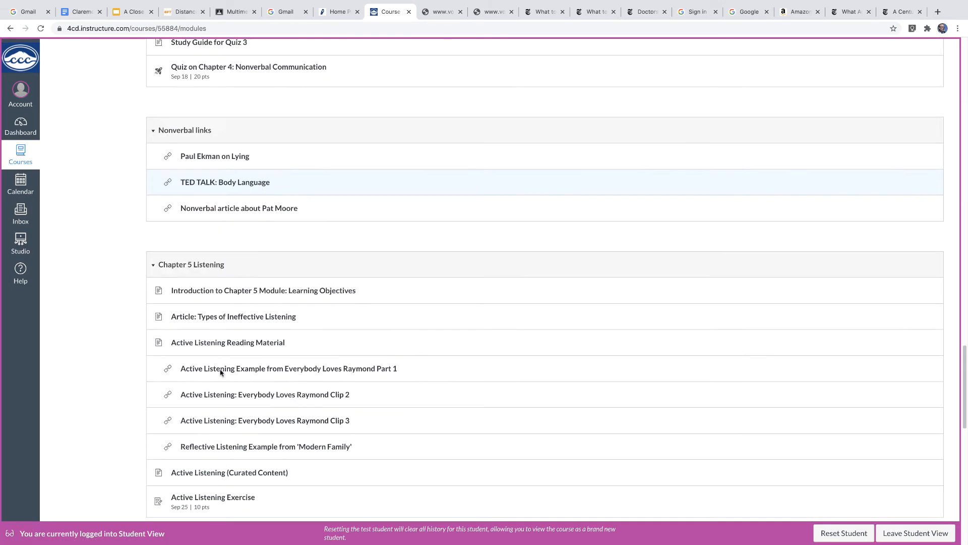
{"action": "scroll", "scroll_direction": "down", "scroll_amount": 3}
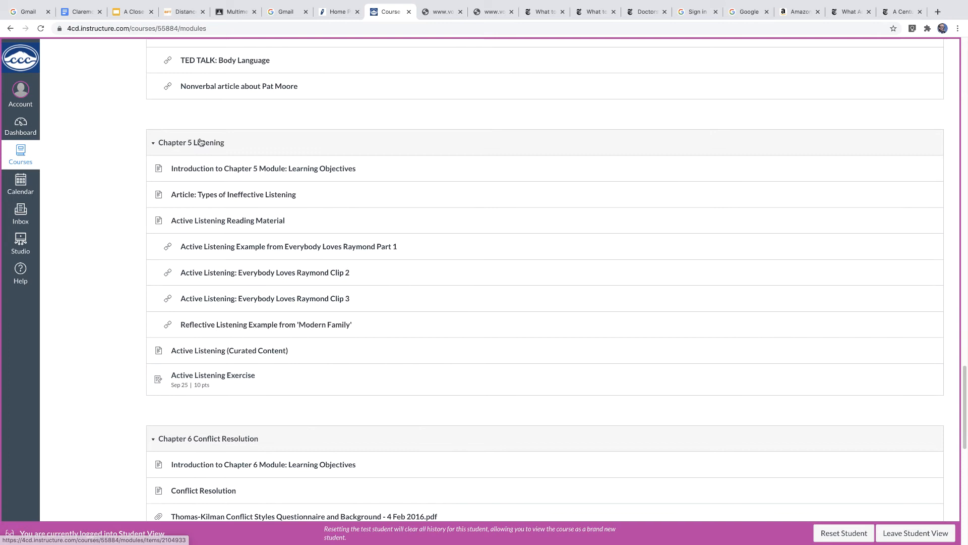
{"action": "mouse_move", "coordinate": [201, 144]}
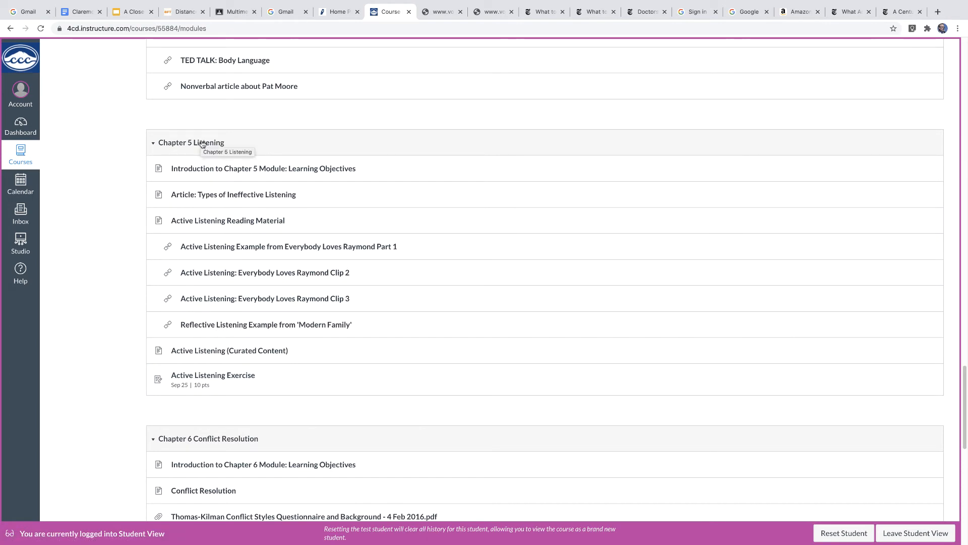
{"action": "mouse_move", "coordinate": [207, 155]}
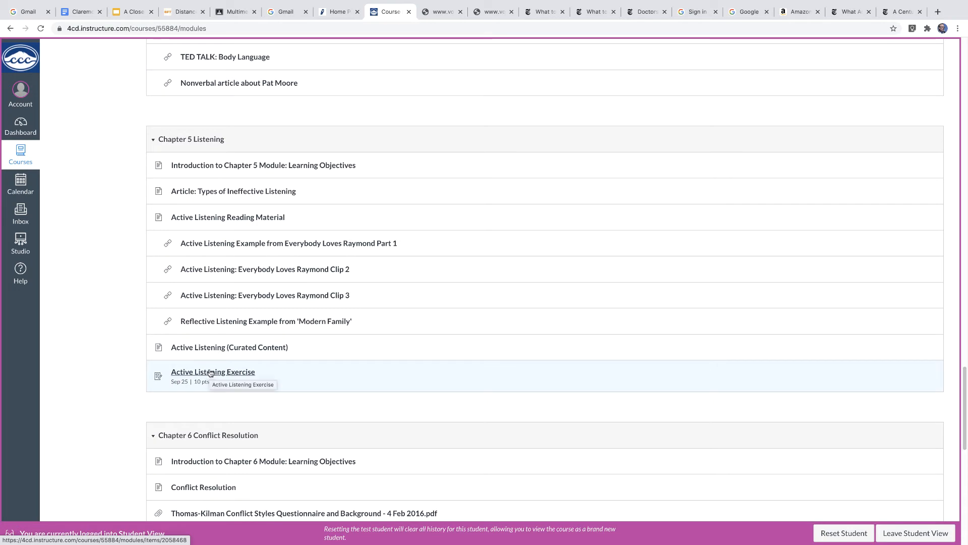
{"action": "scroll", "scroll_direction": "down", "scroll_amount": 3}
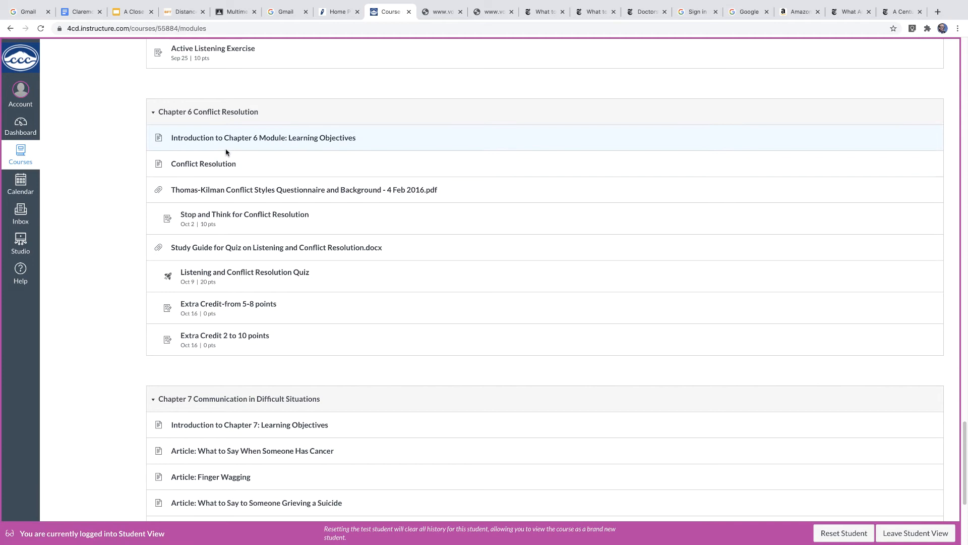
{"action": "mouse_move", "coordinate": [223, 306]}
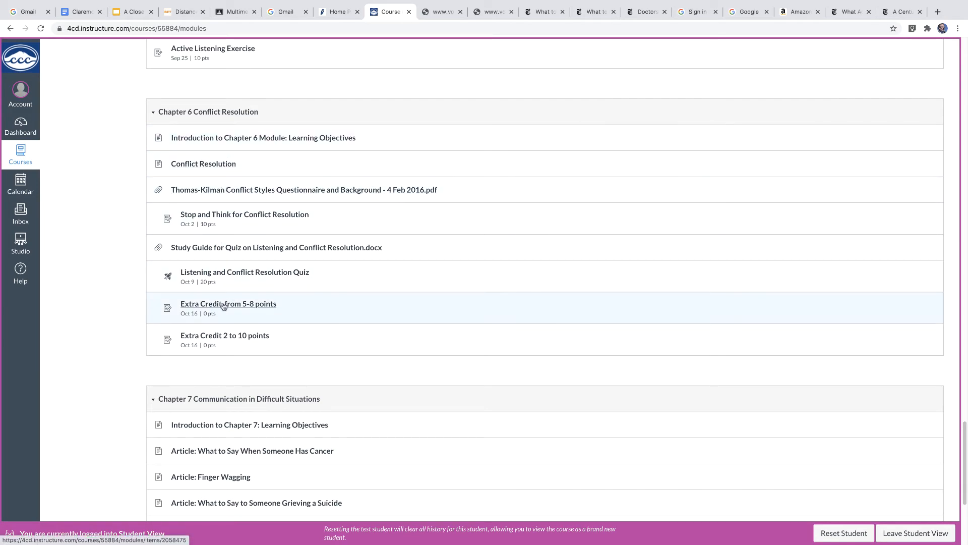
Step: Scroll to the Final module and open 'Examples of Final Skill Package Speech'
{"action": "scroll", "scroll_direction": "down", "scroll_amount": 3}
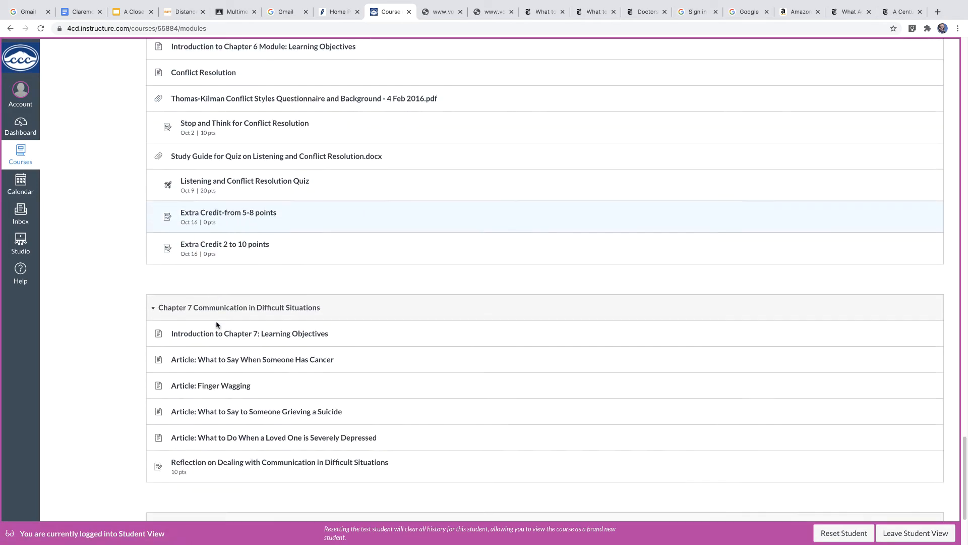
{"action": "scroll", "scroll_direction": "down", "scroll_amount": 3}
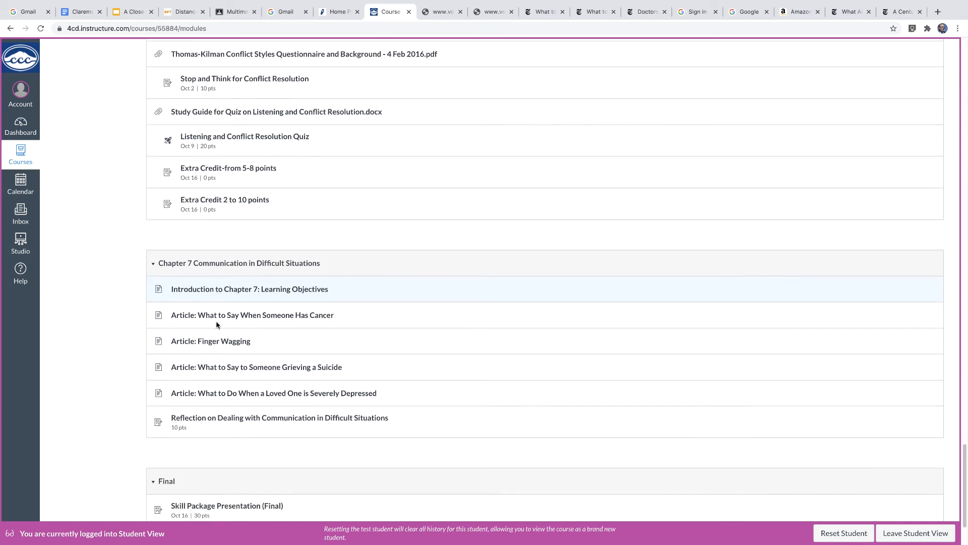
{"action": "mouse_move", "coordinate": [217, 323]}
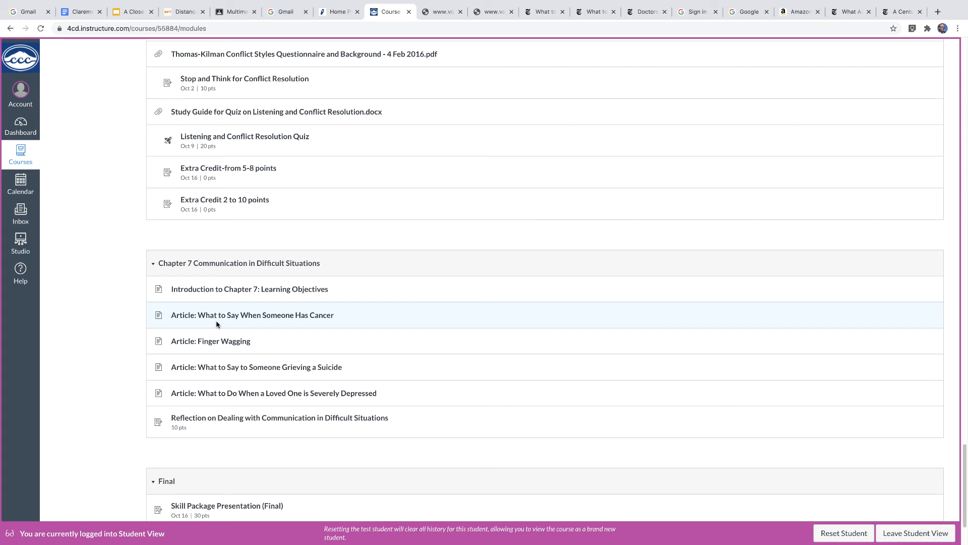
{"action": "mouse_move", "coordinate": [207, 427]}
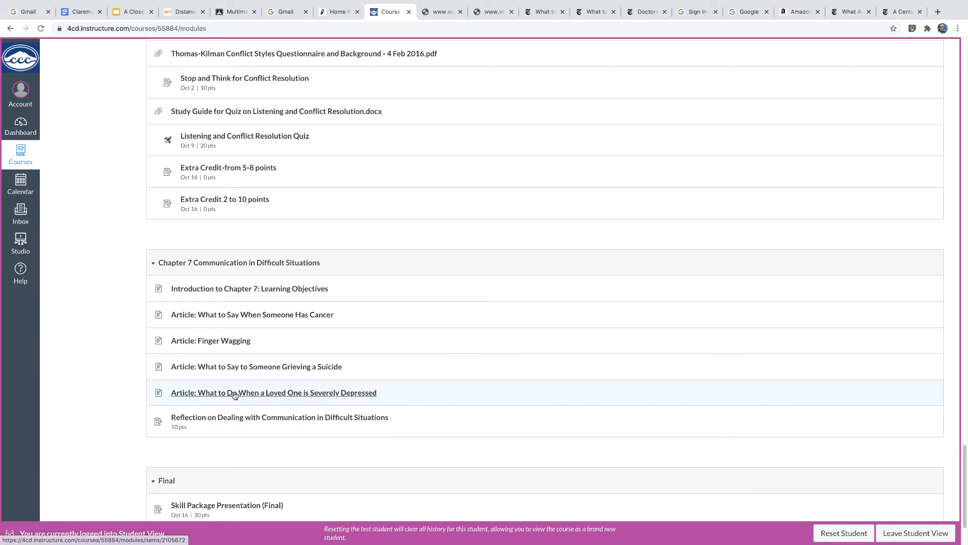
{"action": "scroll", "scroll_direction": "down", "scroll_amount": 3}
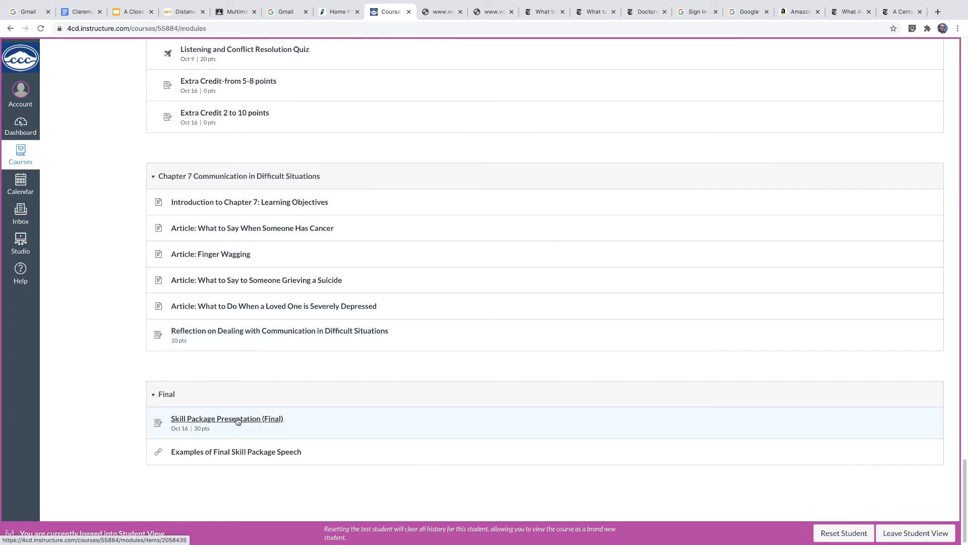
{"action": "mouse_move", "coordinate": [237, 418]}
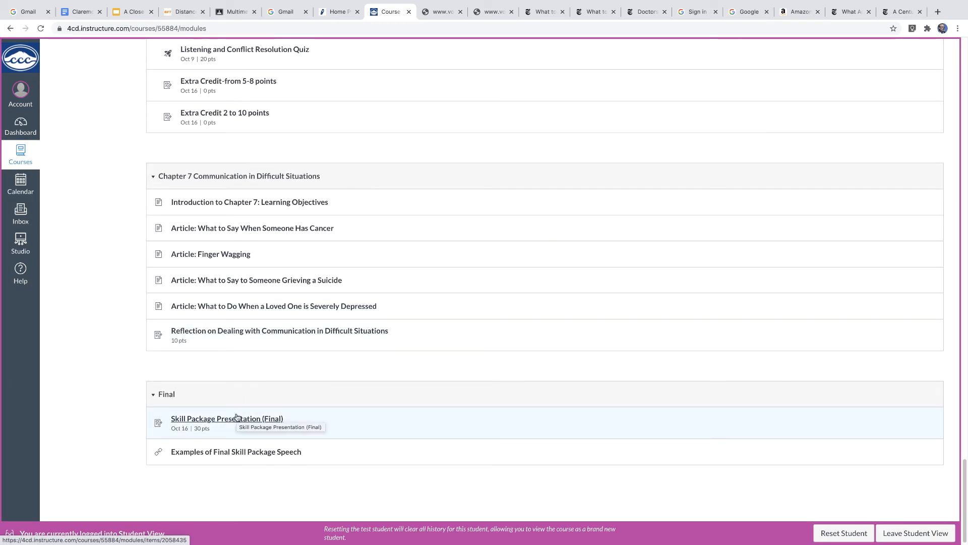
{"action": "mouse_move", "coordinate": [229, 420]}
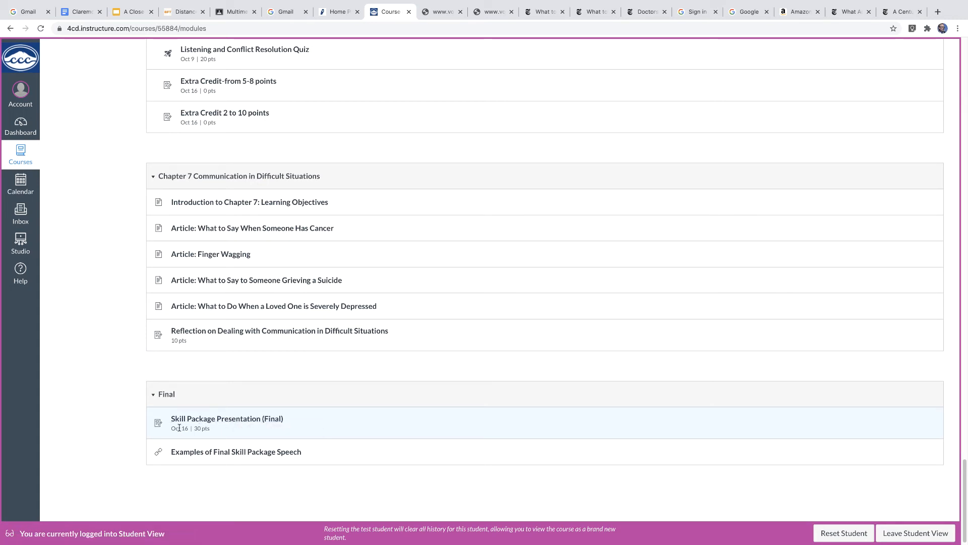
{"action": "mouse_move", "coordinate": [238, 456]}
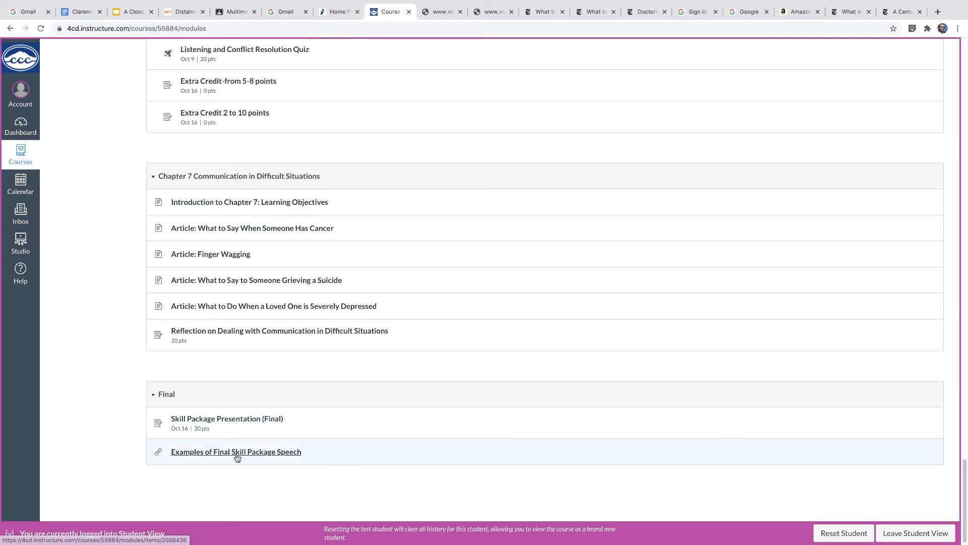
{"action": "mouse_move", "coordinate": [238, 457]}
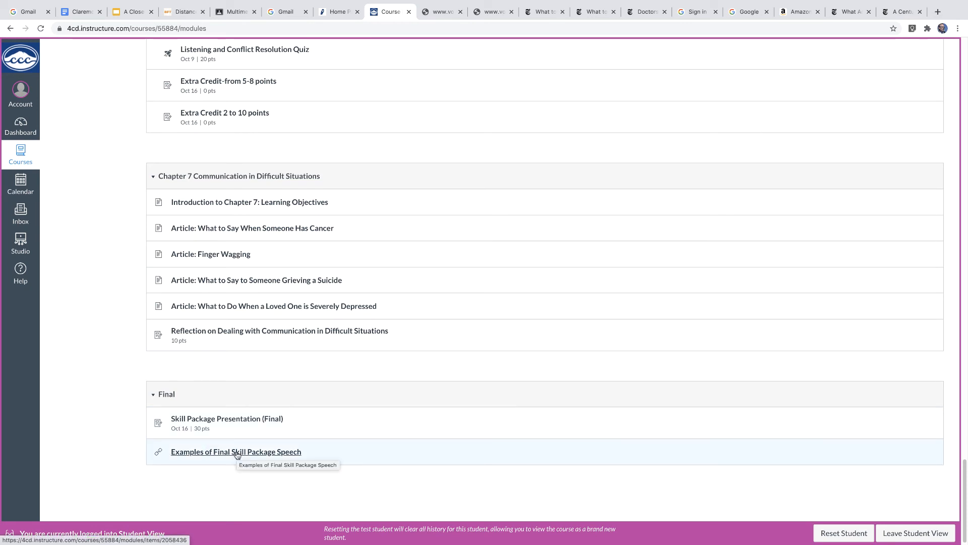
{"action": "left_click", "coordinate": [236, 451]}
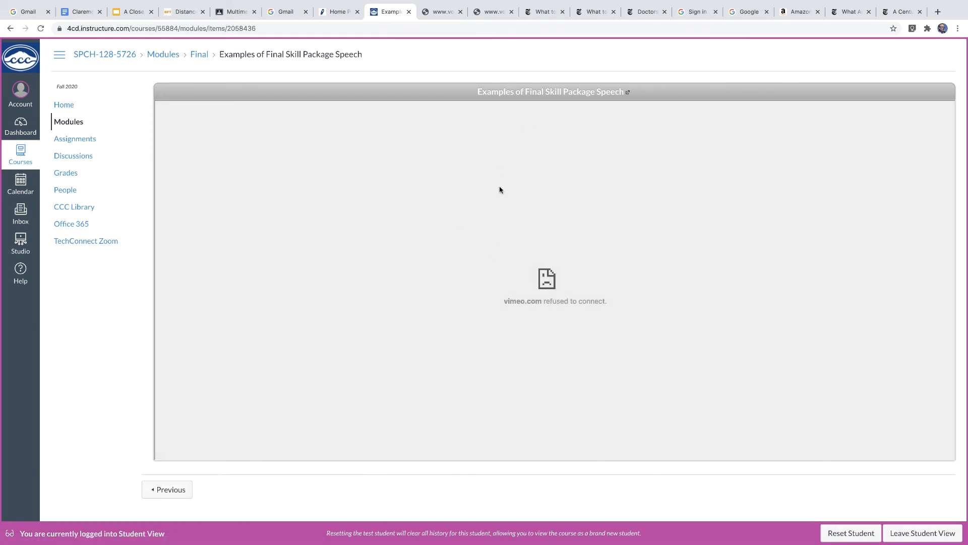
{"action": "mouse_move", "coordinate": [520, 96]}
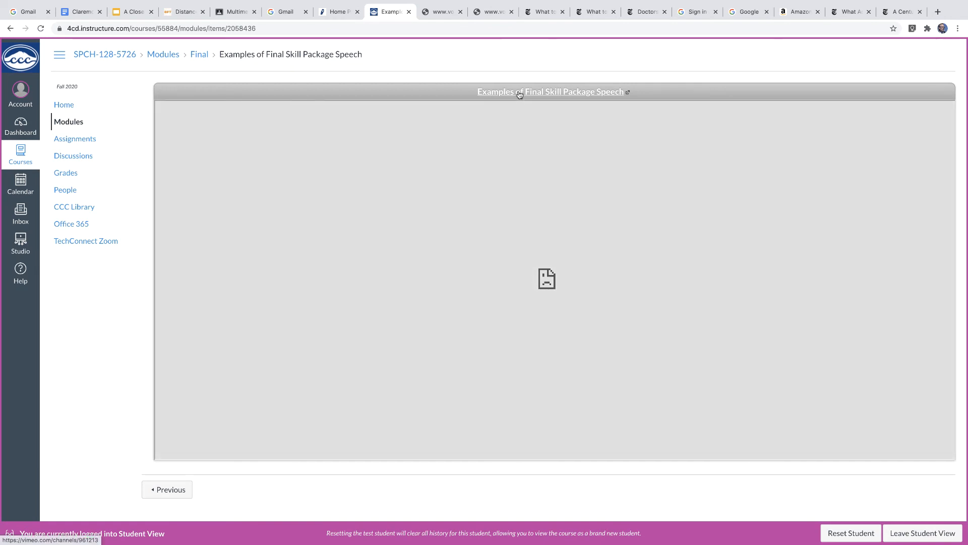
Step: Open the Vimeo Final Speech channel in a new tab from the item's title link
{"action": "left_click", "coordinate": [552, 92]}
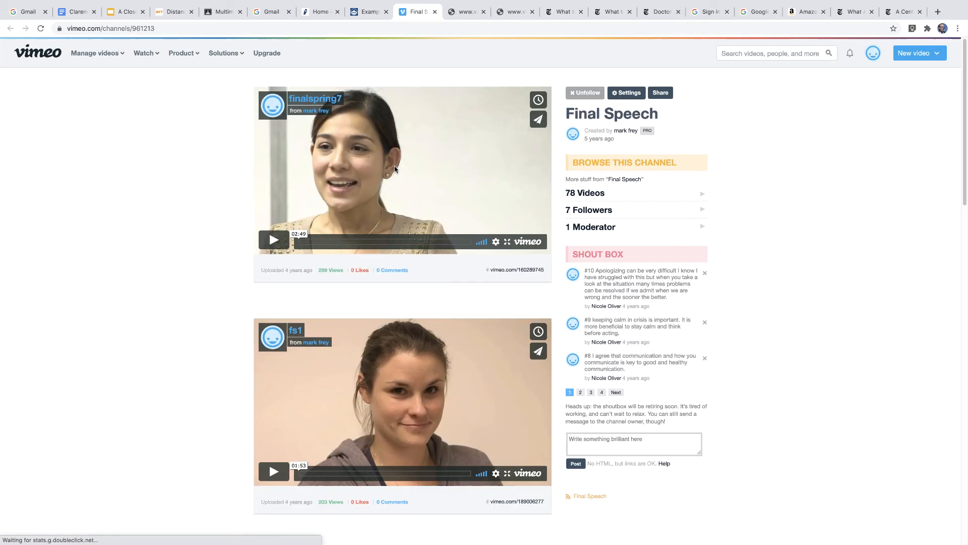
Step: Browse the Vimeo Final Speech channel's videos, then return to the Canvas tab
{"action": "scroll", "scroll_direction": "down", "scroll_amount": 3}
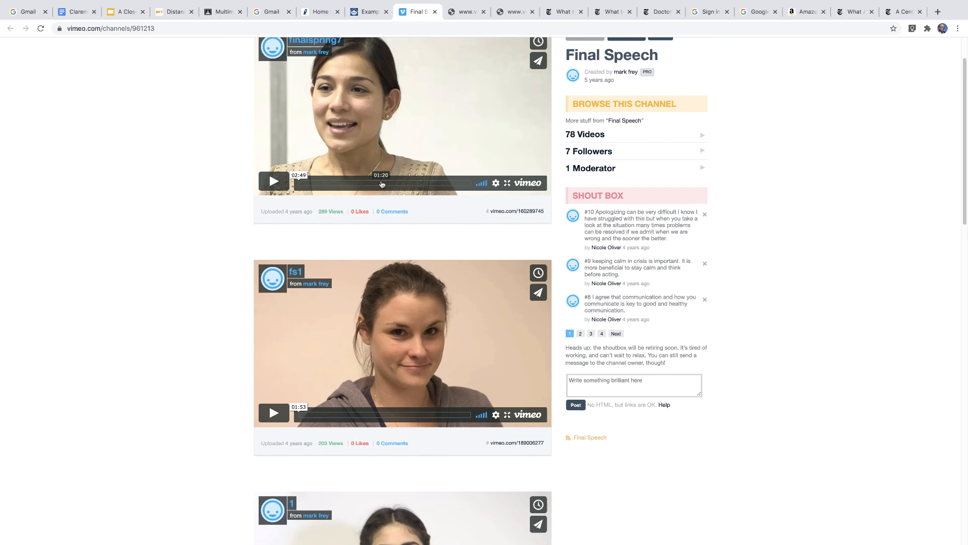
{"action": "mouse_move", "coordinate": [548, 153]}
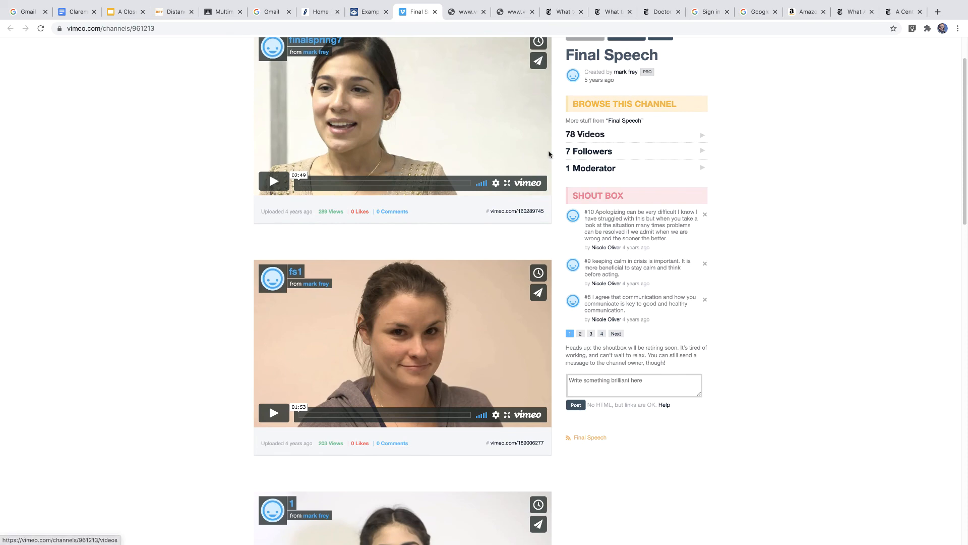
{"action": "scroll", "scroll_direction": "down", "scroll_amount": 3}
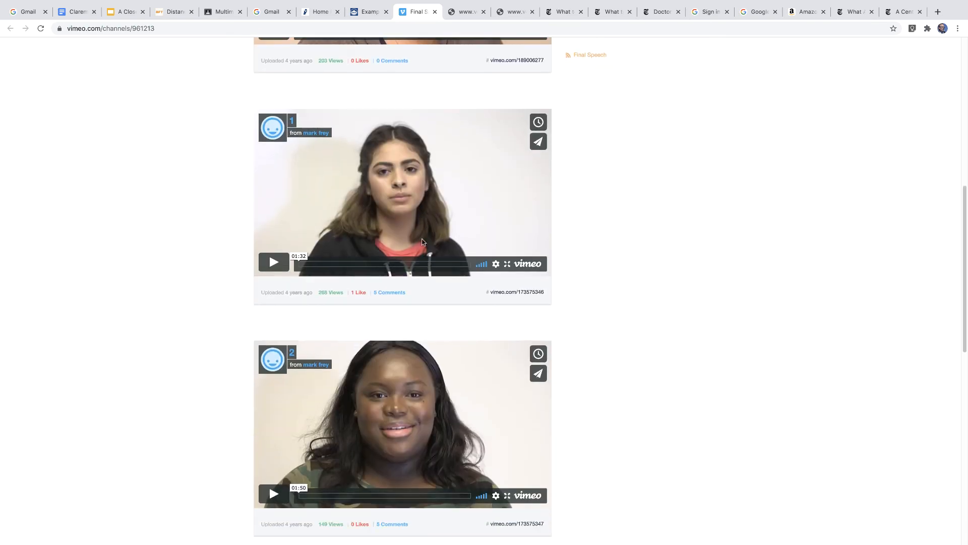
{"action": "scroll", "scroll_direction": "down", "scroll_amount": 3}
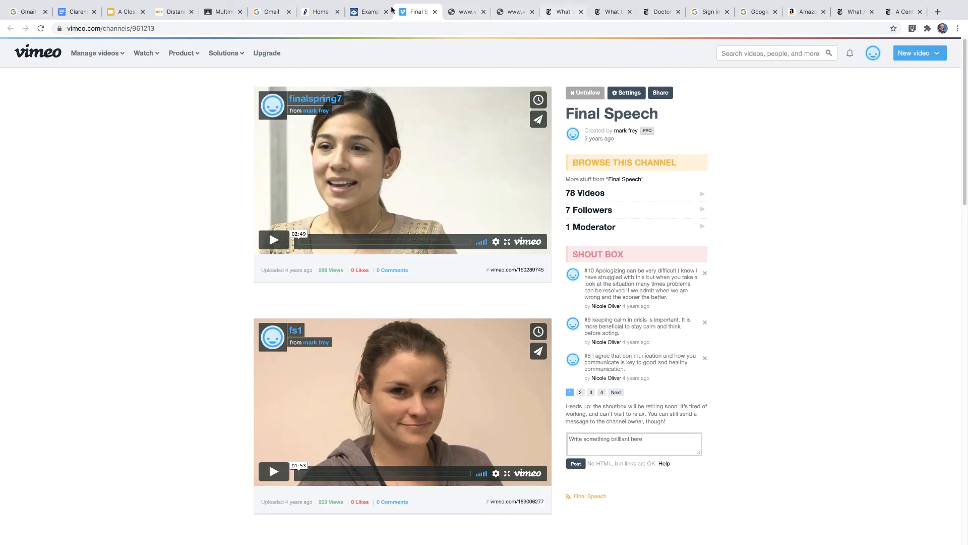
{"action": "left_click", "coordinate": [366, 11]}
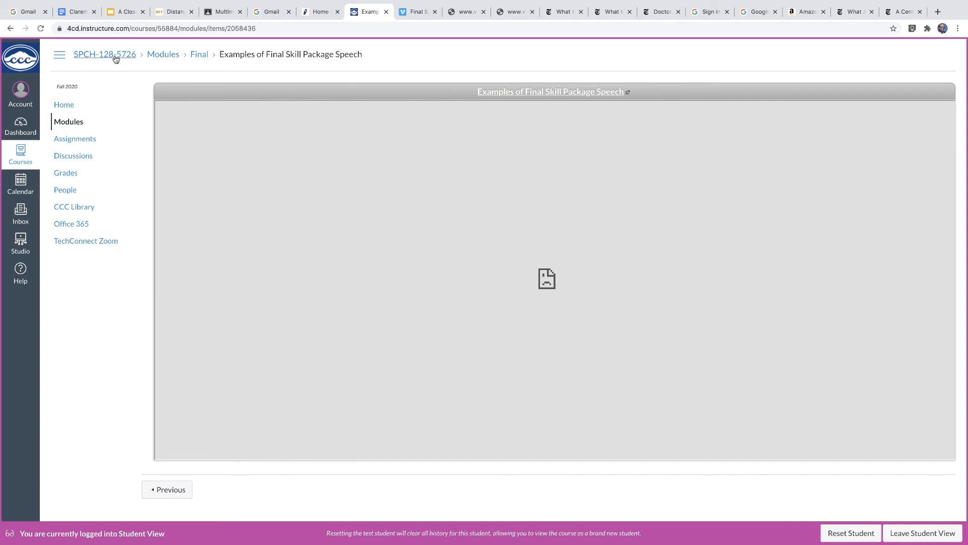
Step: View the SPCH-128-5726 course home page, then open the Modules list
{"action": "left_click", "coordinate": [105, 53]}
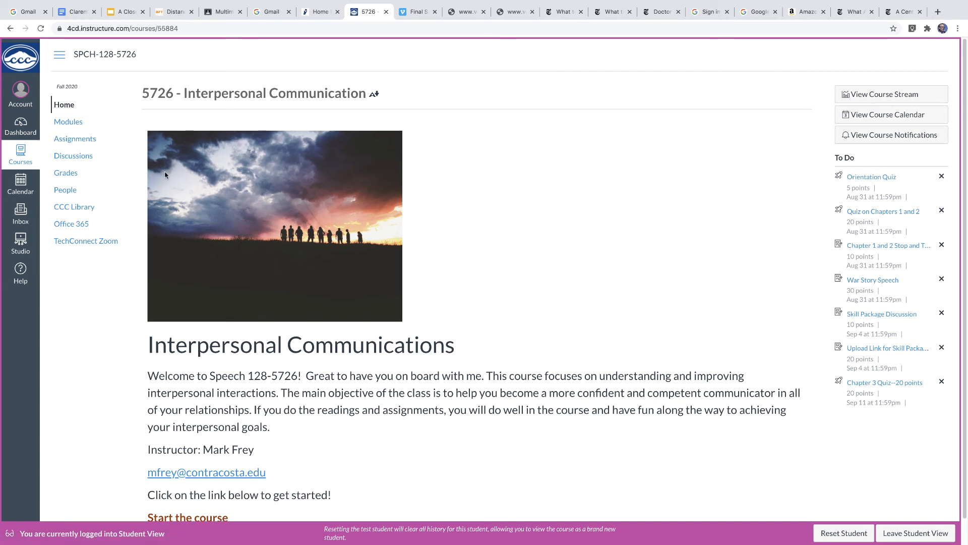
{"action": "mouse_move", "coordinate": [69, 124]}
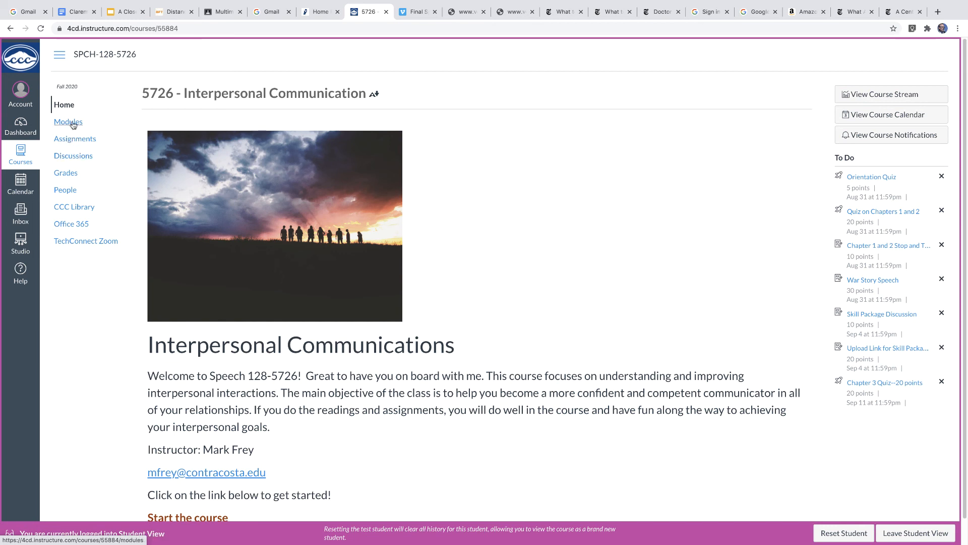
{"action": "mouse_move", "coordinate": [74, 125]}
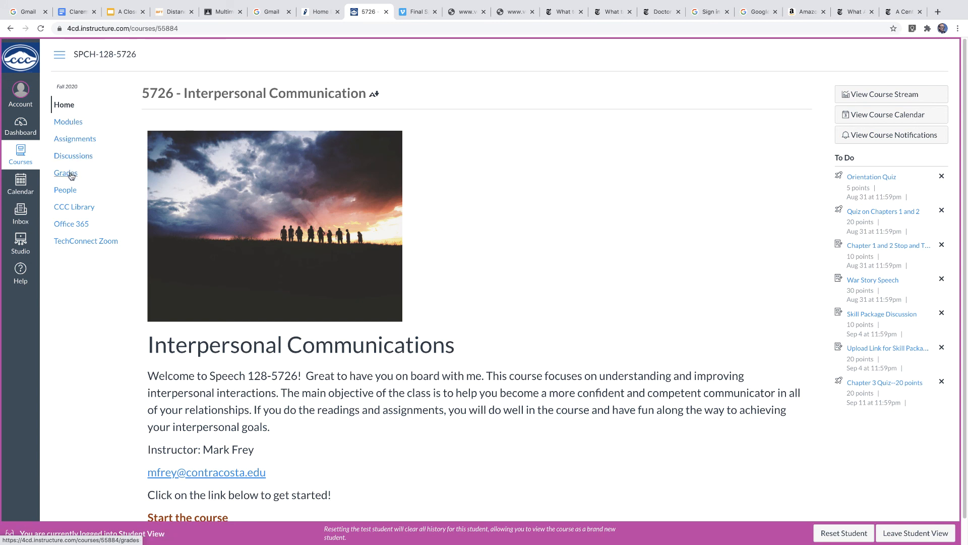
{"action": "mouse_move", "coordinate": [70, 176]}
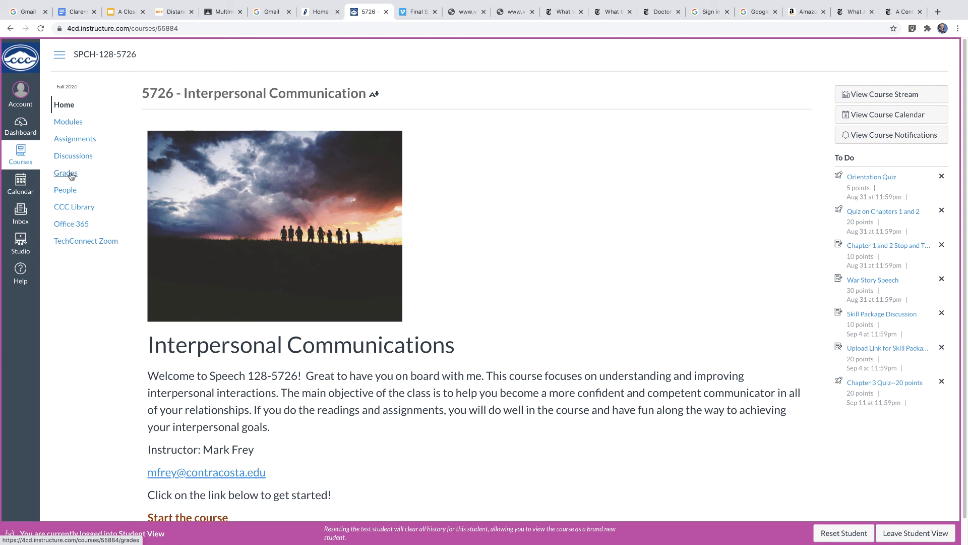
{"action": "mouse_move", "coordinate": [215, 269]}
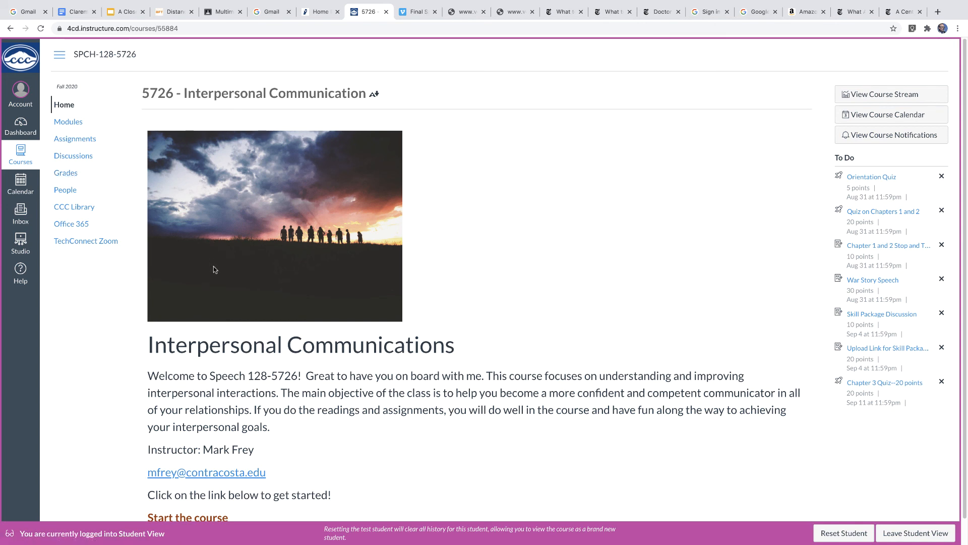
{"action": "scroll", "scroll_direction": "down", "scroll_amount": 3}
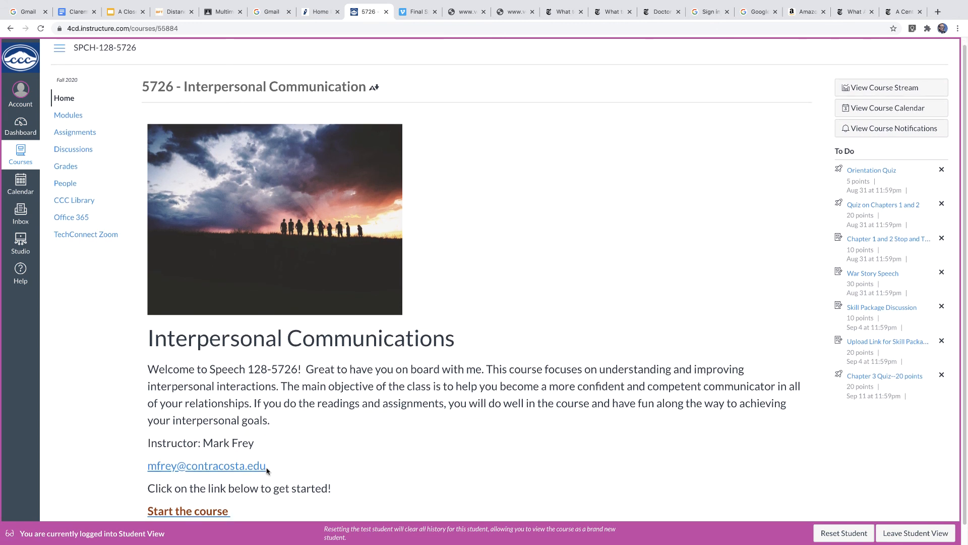
{"action": "mouse_move", "coordinate": [229, 159]}
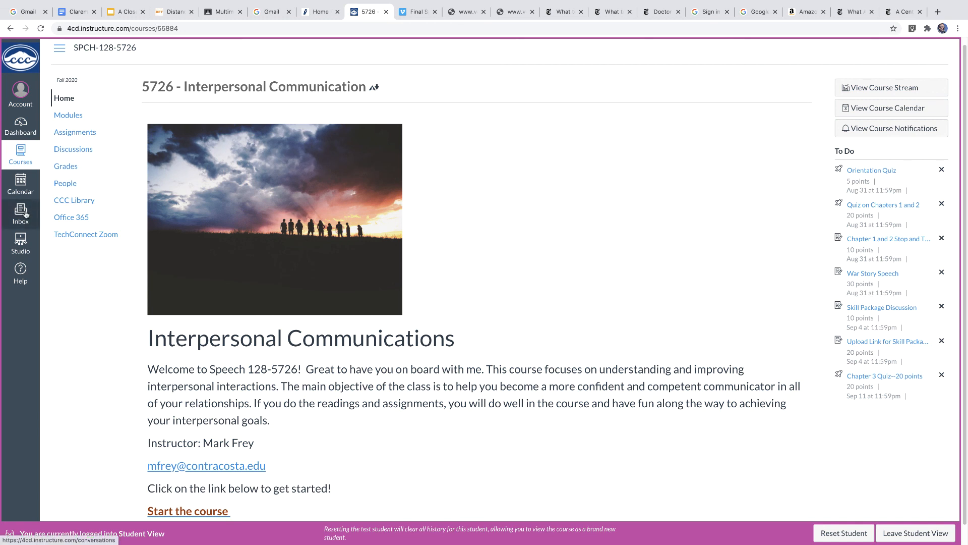
{"action": "mouse_move", "coordinate": [219, 200]}
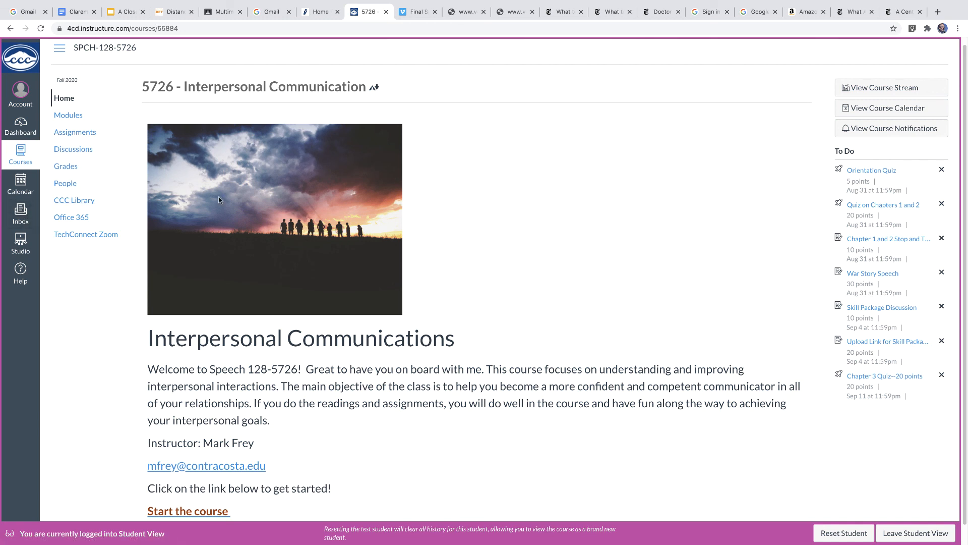
{"action": "mouse_move", "coordinate": [187, 183]}
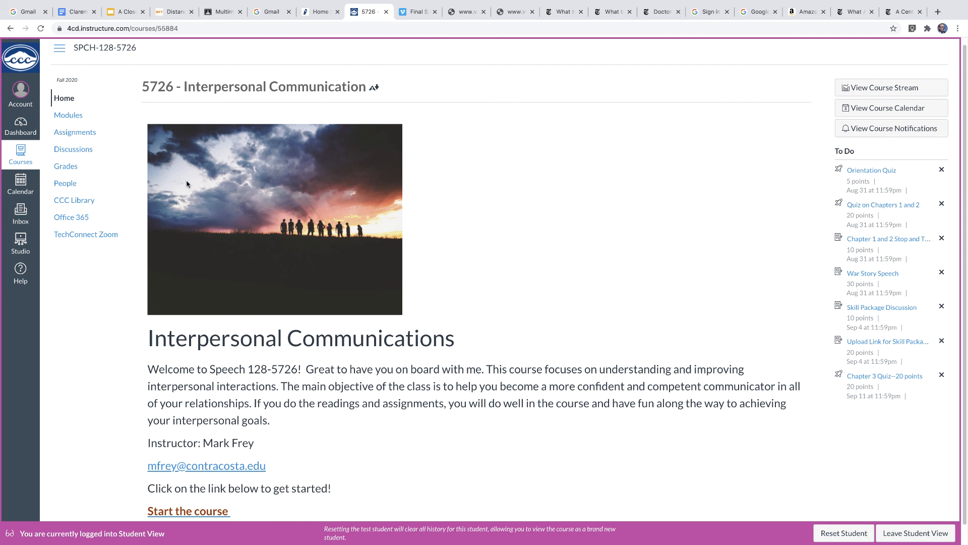
{"action": "left_click", "coordinate": [68, 115]}
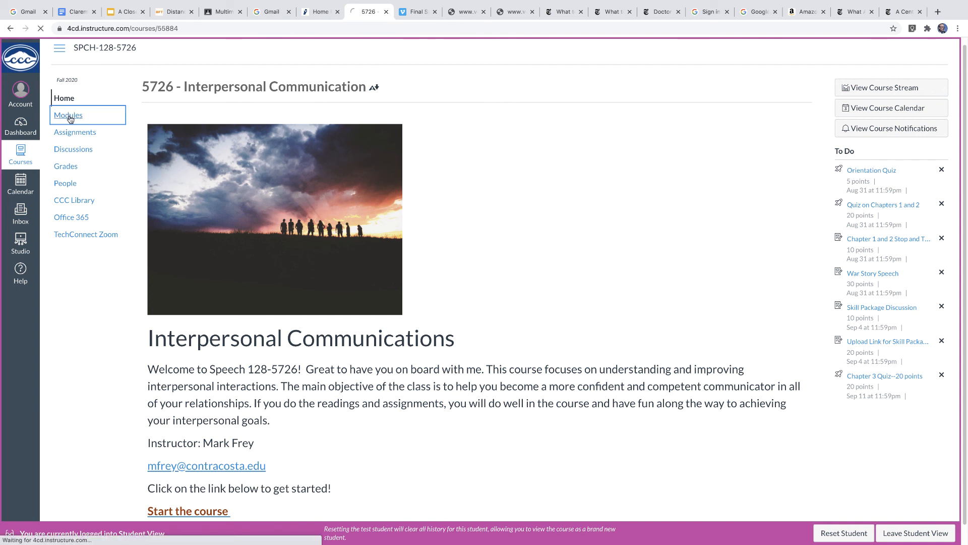
{"action": "left_click", "coordinate": [68, 115]}
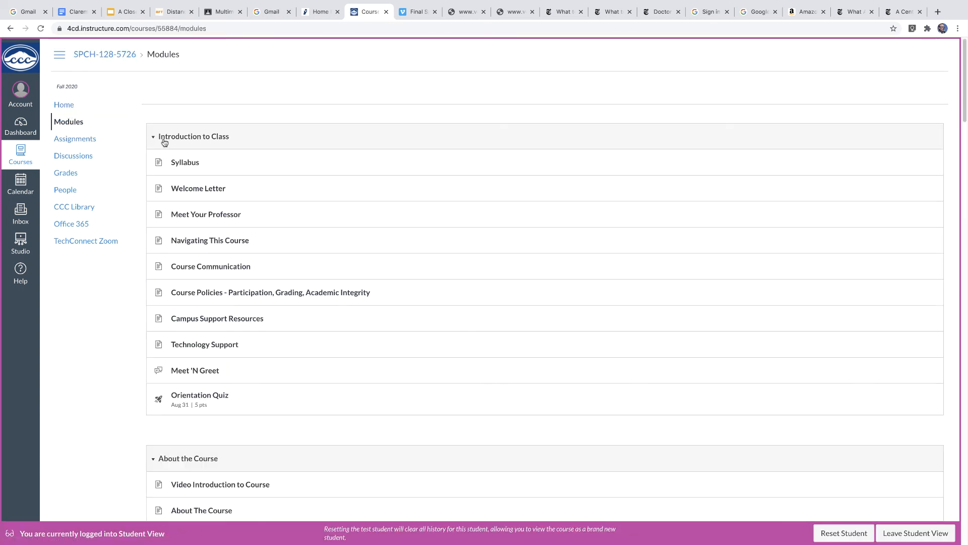